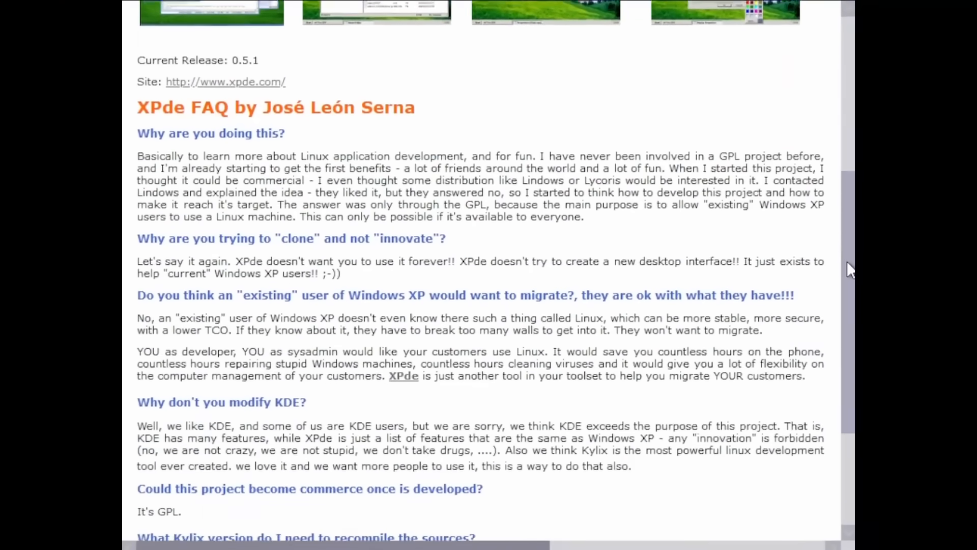
Open the XPde Start menu to change the wallpaper to Red_moon_desert
scroll("down", 3)
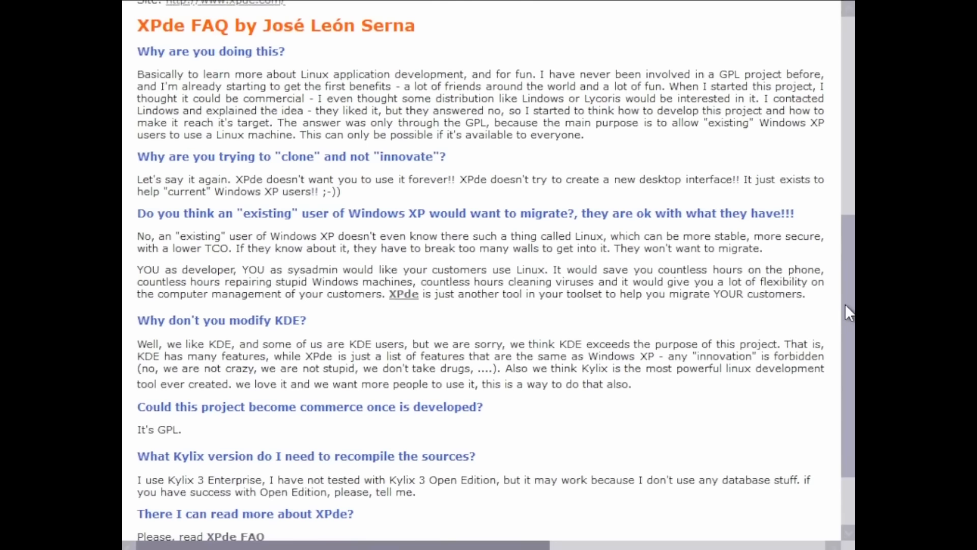
scroll("up", 3)
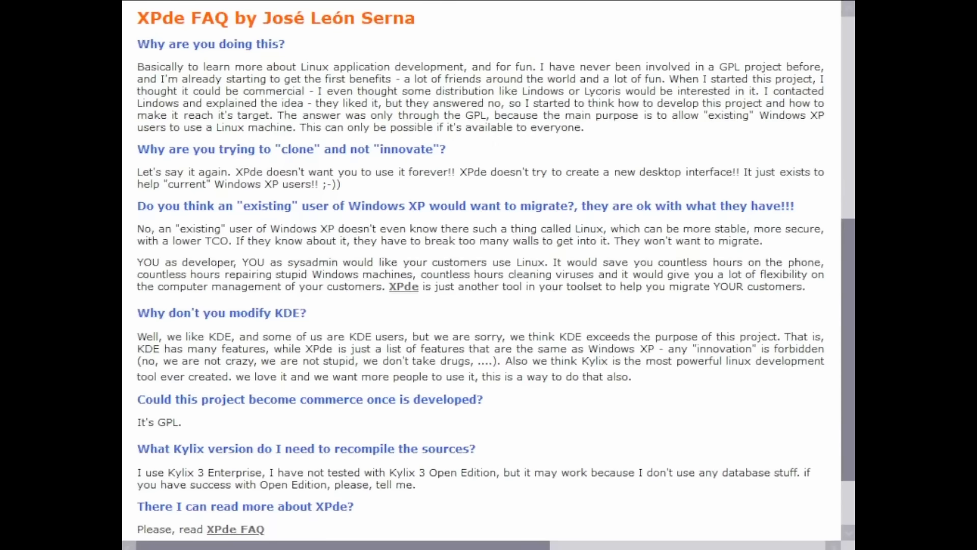
scroll("up", 3)
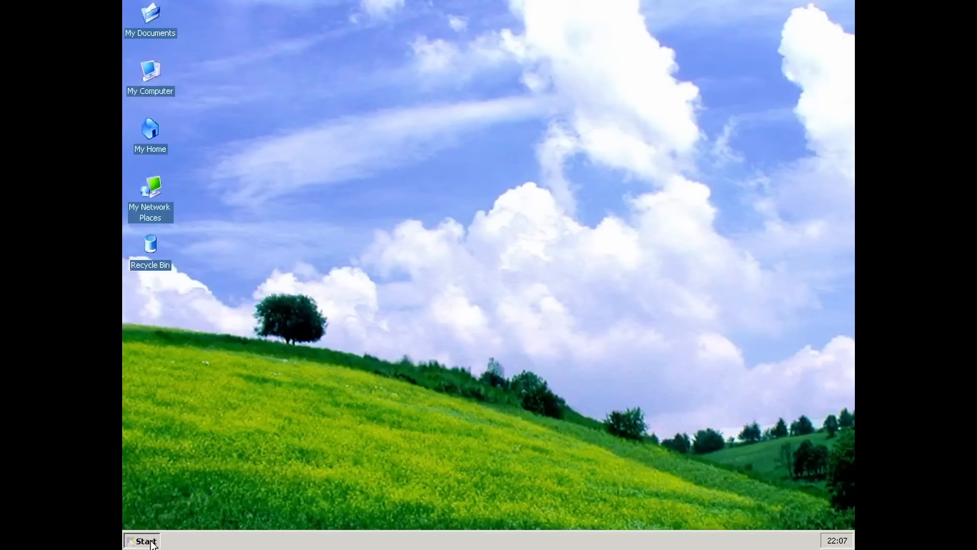
left_click(144, 540)
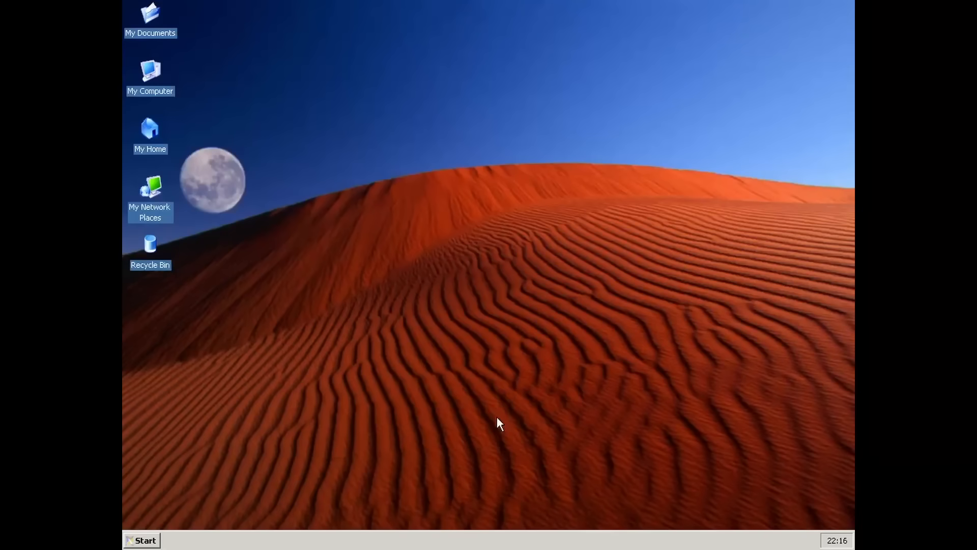
mouse_move(361, 155)
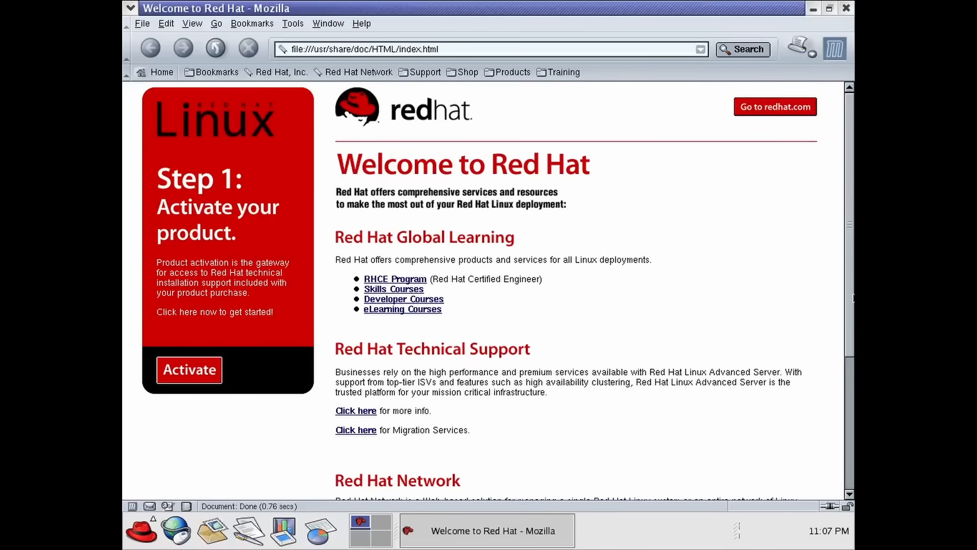
Scroll the Red Hat welcome page and bring up the GNOME applications menu
scroll("down", 3)
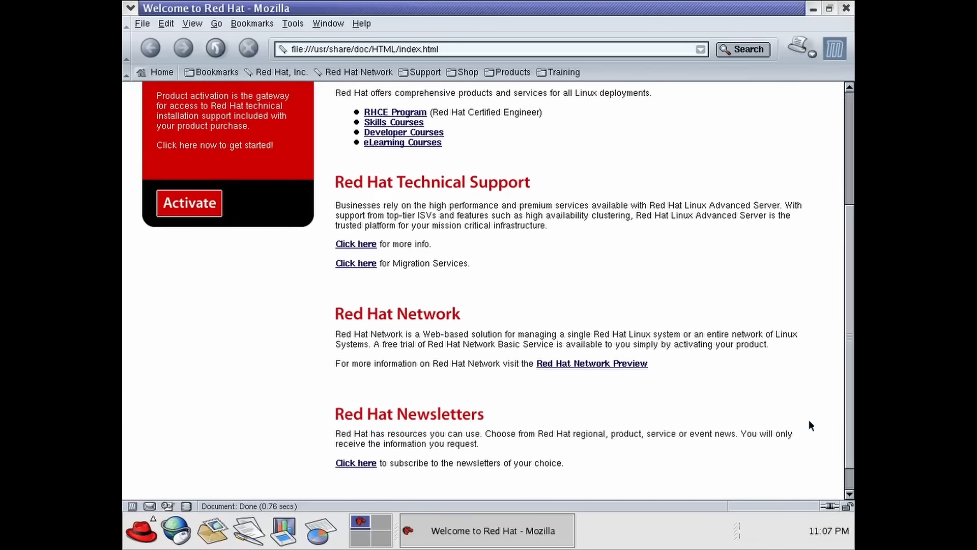
left_click(142, 530)
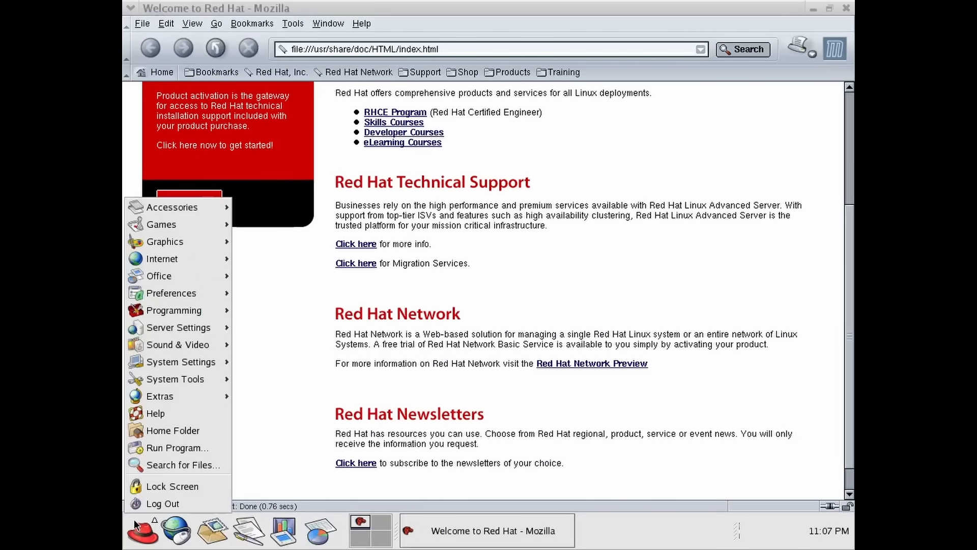
mouse_move(177, 344)
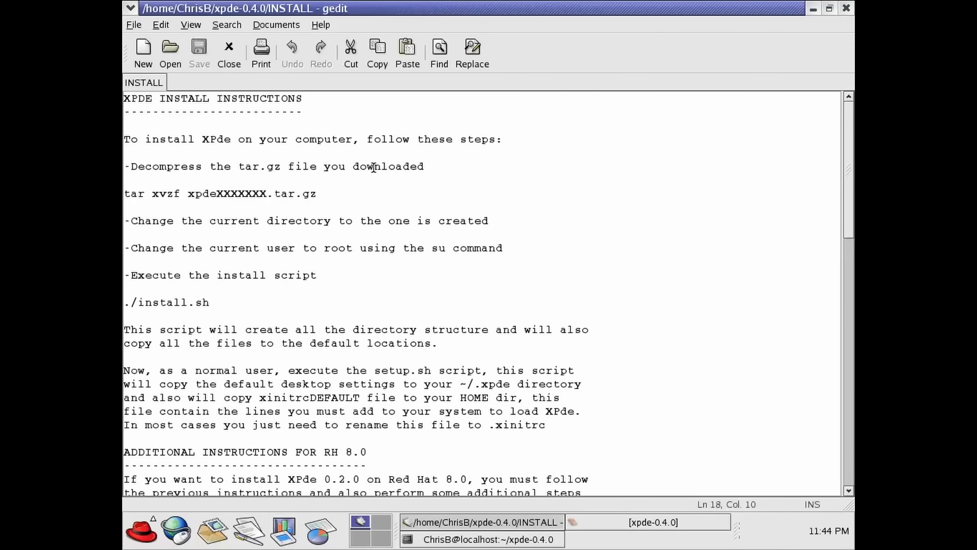
Scroll the XPde INSTALL file in gedit and switch to the TTF fonts folder
scroll("down", 3)
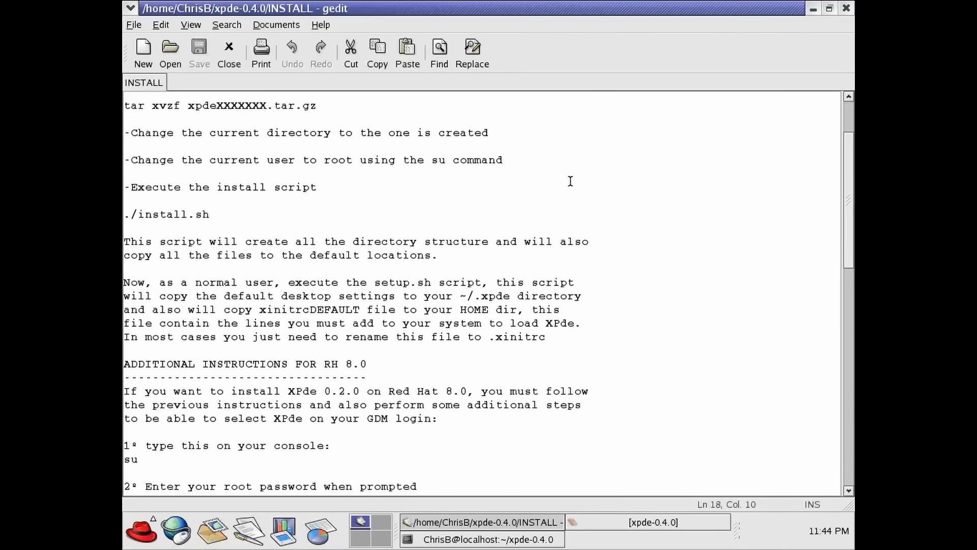
left_click(483, 539)
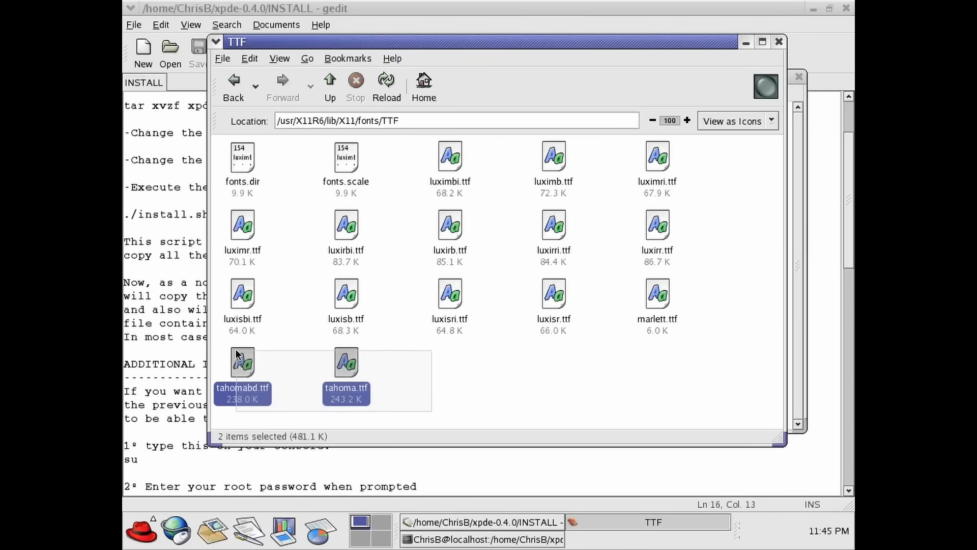
mouse_move(342, 410)
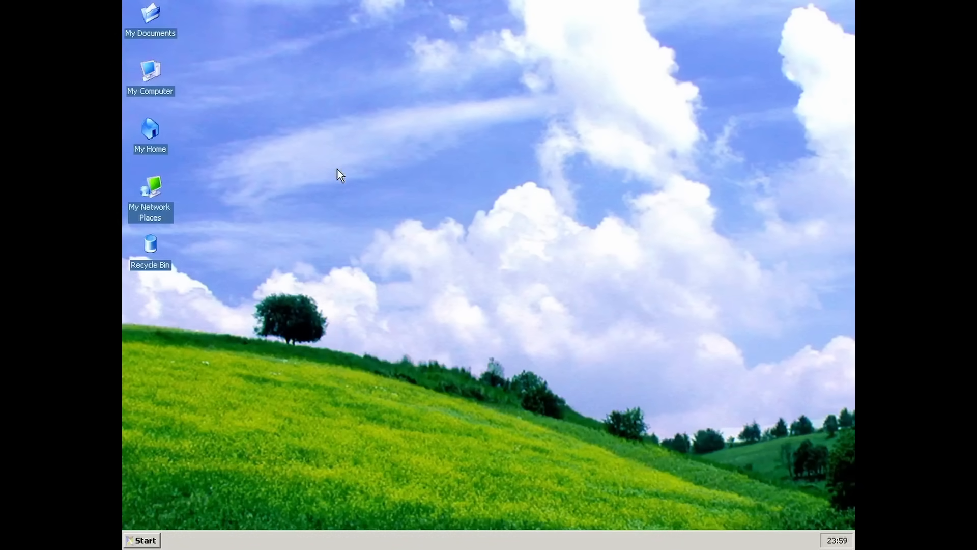
mouse_move(333, 315)
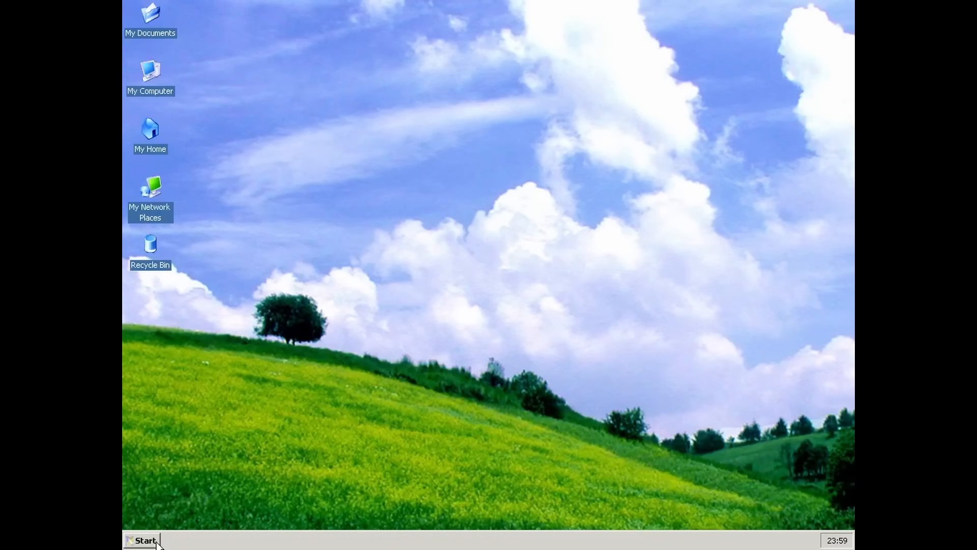
mouse_move(194, 133)
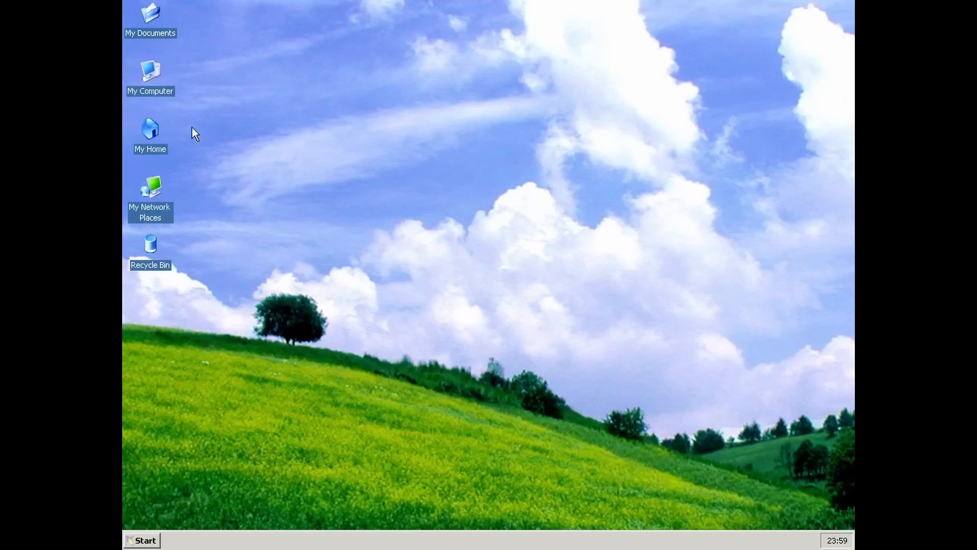
mouse_move(159, 277)
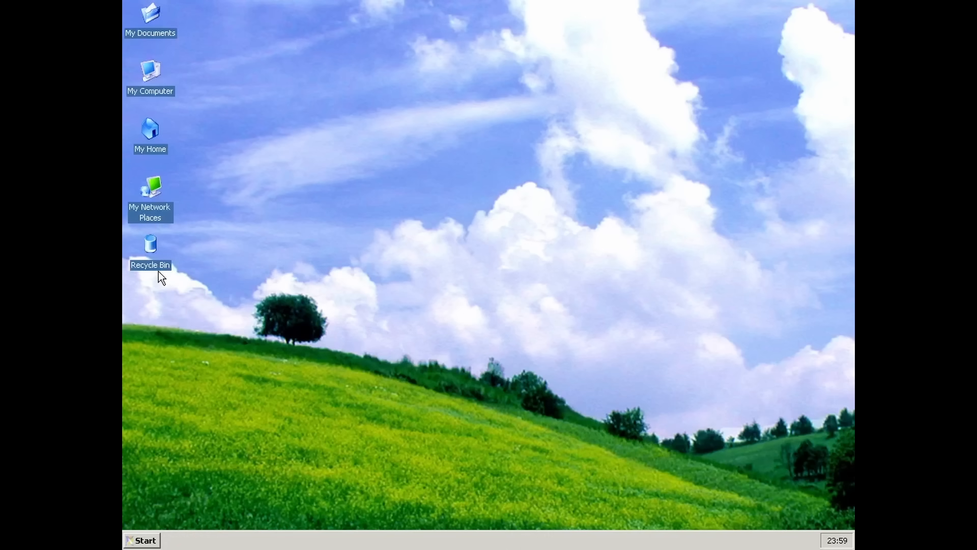
mouse_move(150, 540)
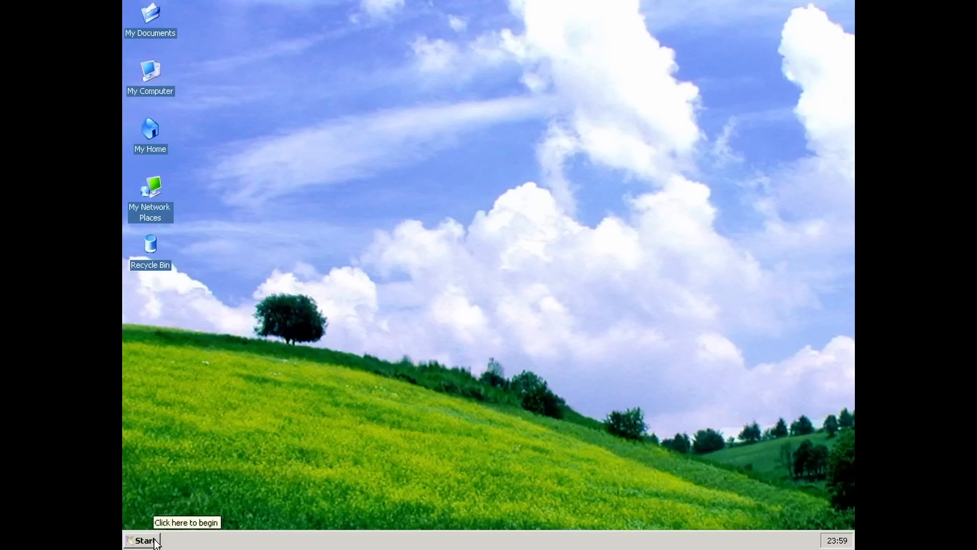
left_click(144, 540)
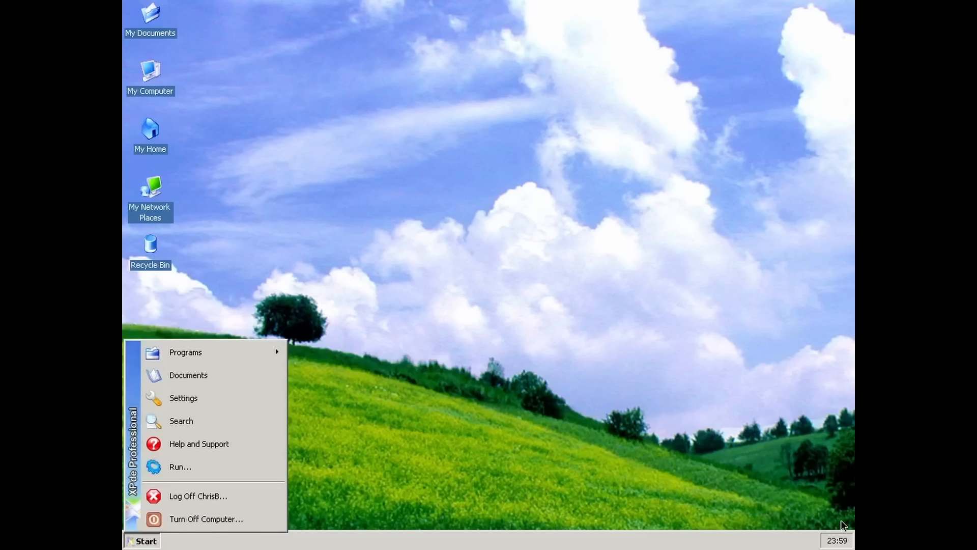
left_click(311, 263)
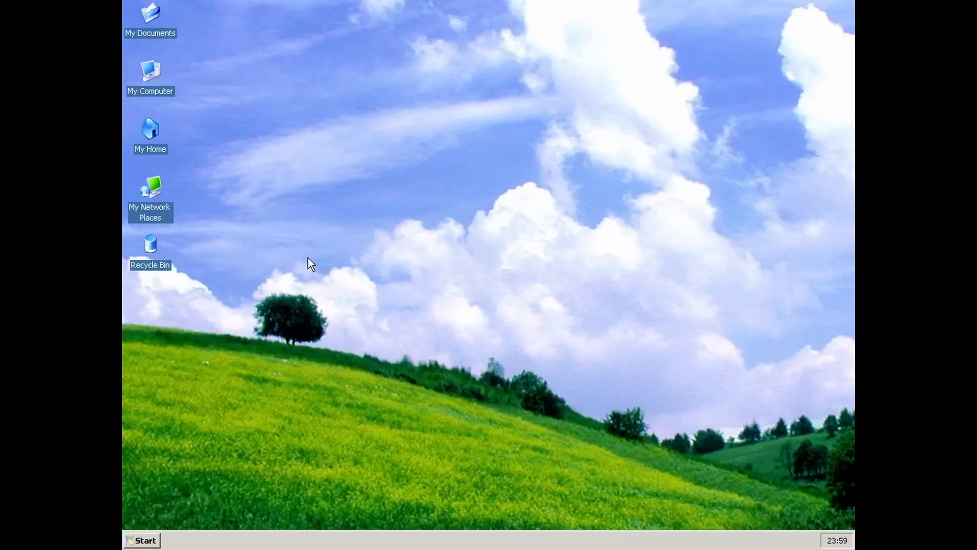
mouse_move(233, 546)
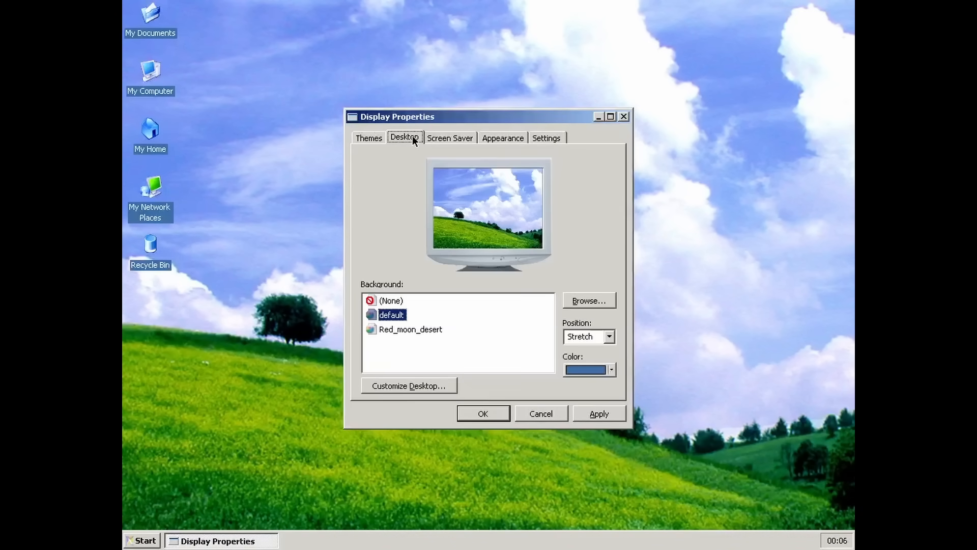
mouse_move(382, 191)
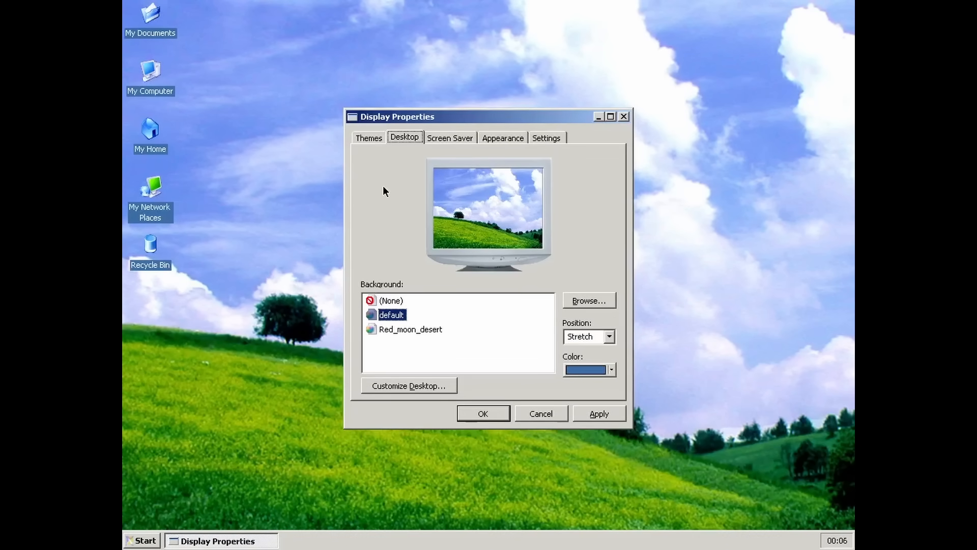
mouse_move(189, 477)
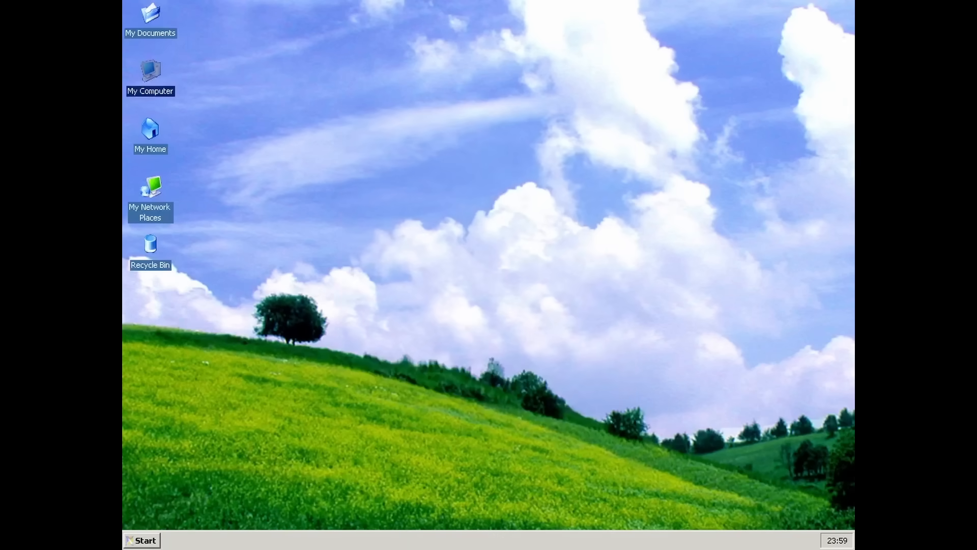
left_click(141, 540)
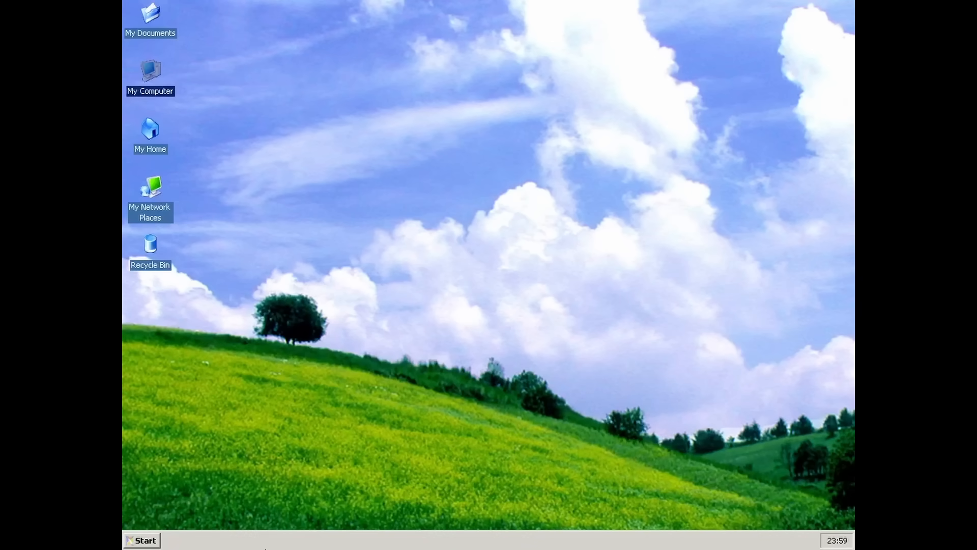
mouse_move(262, 499)
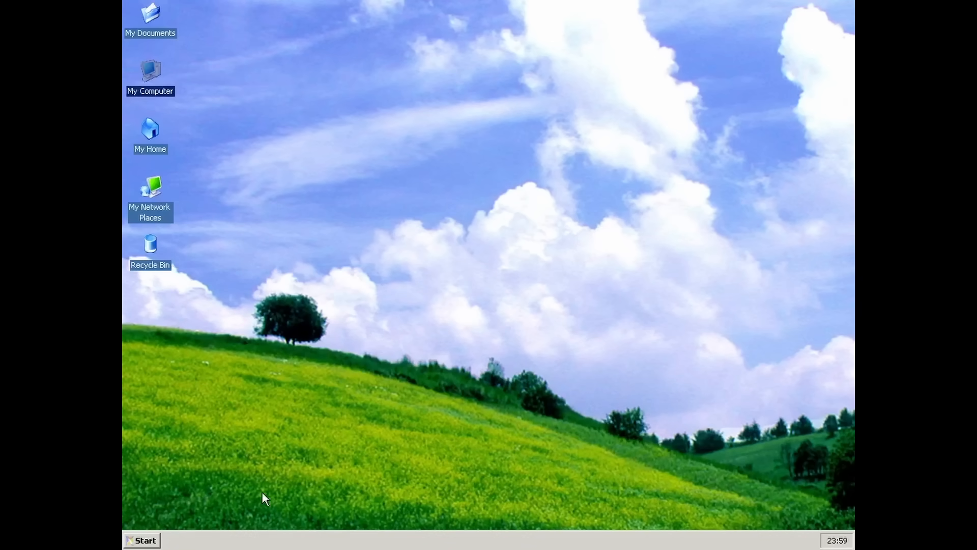
Open My Computer, raise Task Manager, and expand the Start menu's Programs submenu
double_click(150, 72)
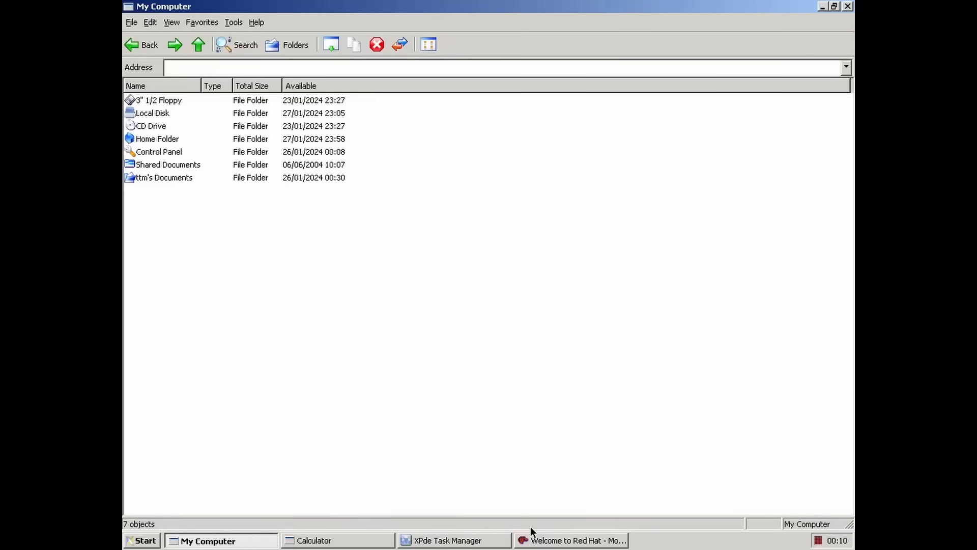
left_click(453, 540)
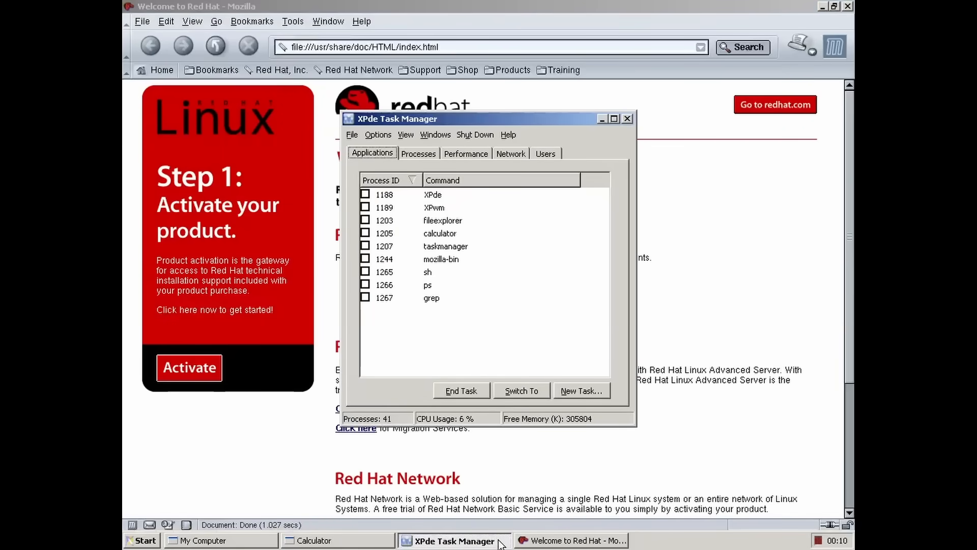
left_click(144, 539)
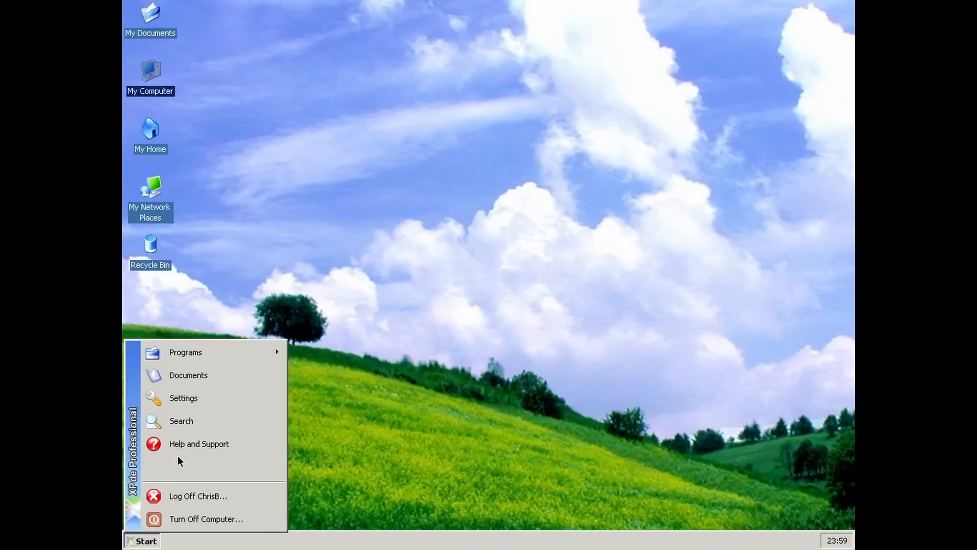
mouse_move(199, 443)
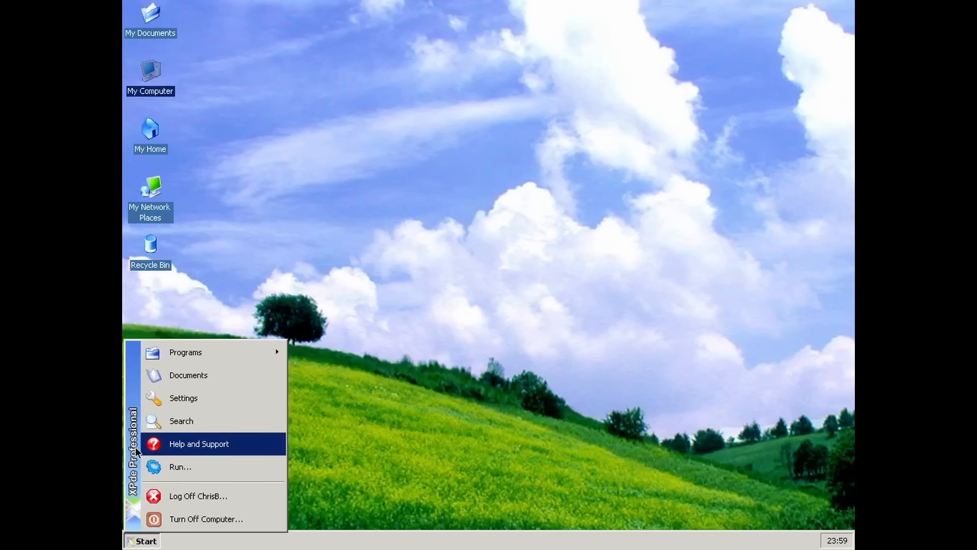
mouse_move(197, 495)
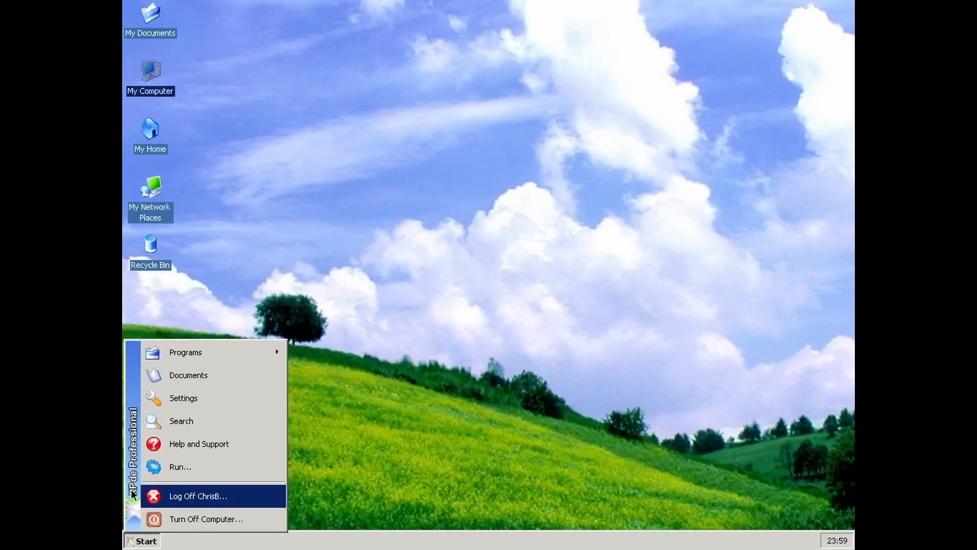
mouse_move(187, 374)
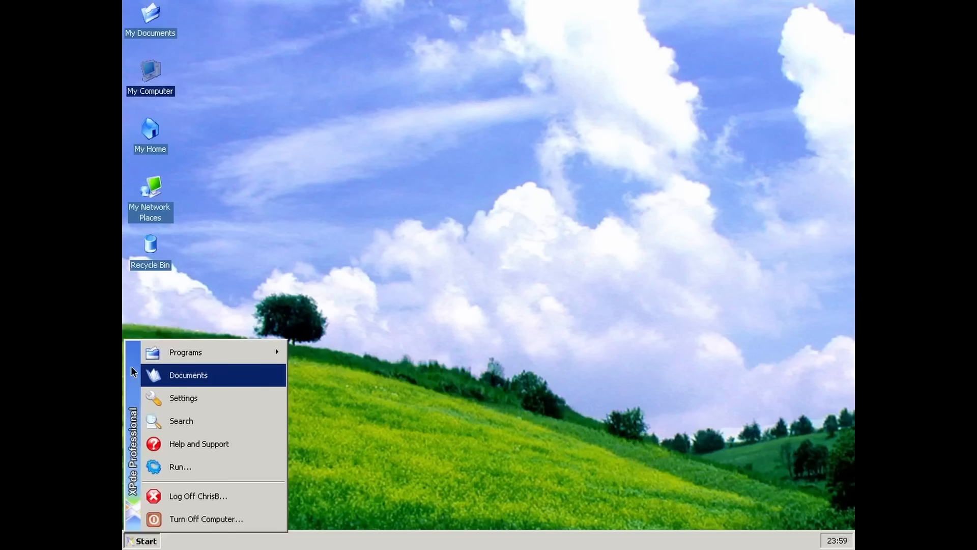
left_click(185, 352)
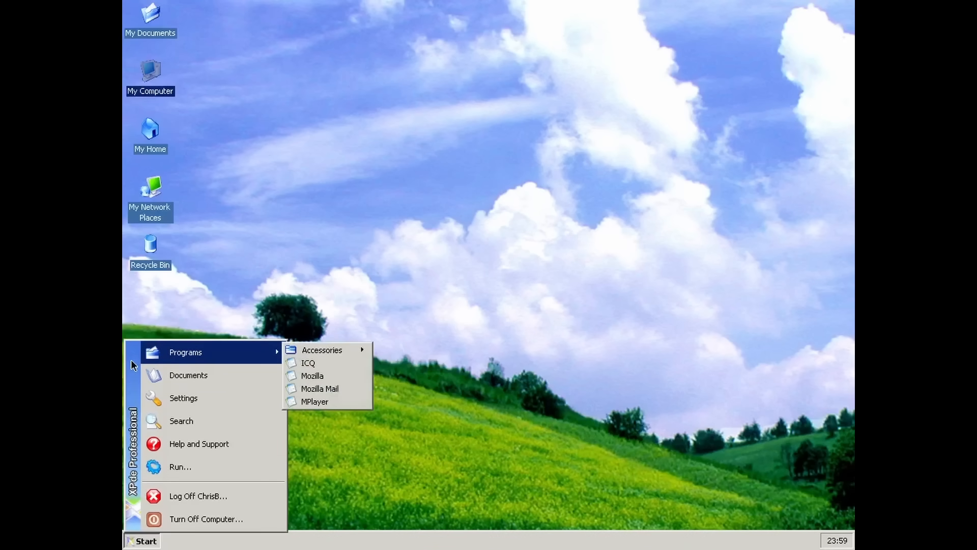
mouse_move(264, 495)
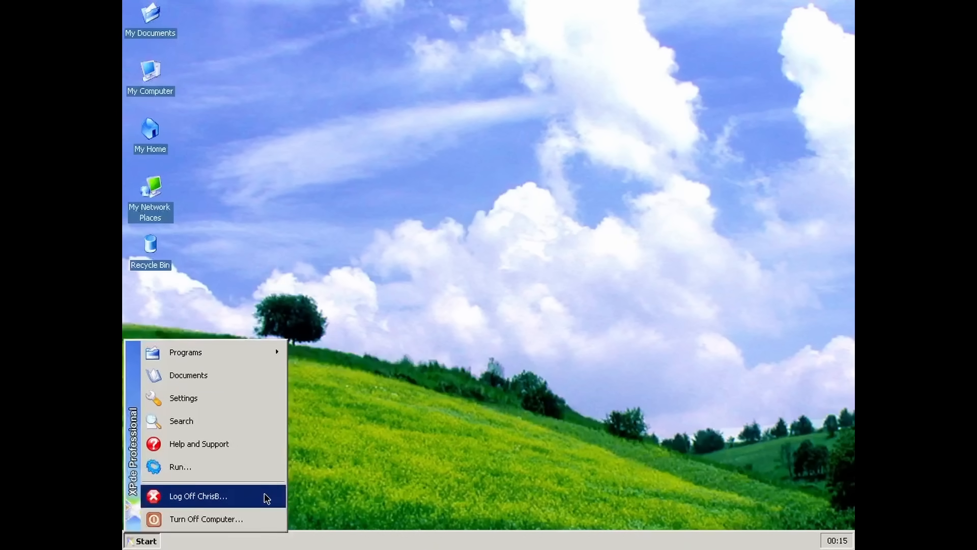
mouse_move(233, 466)
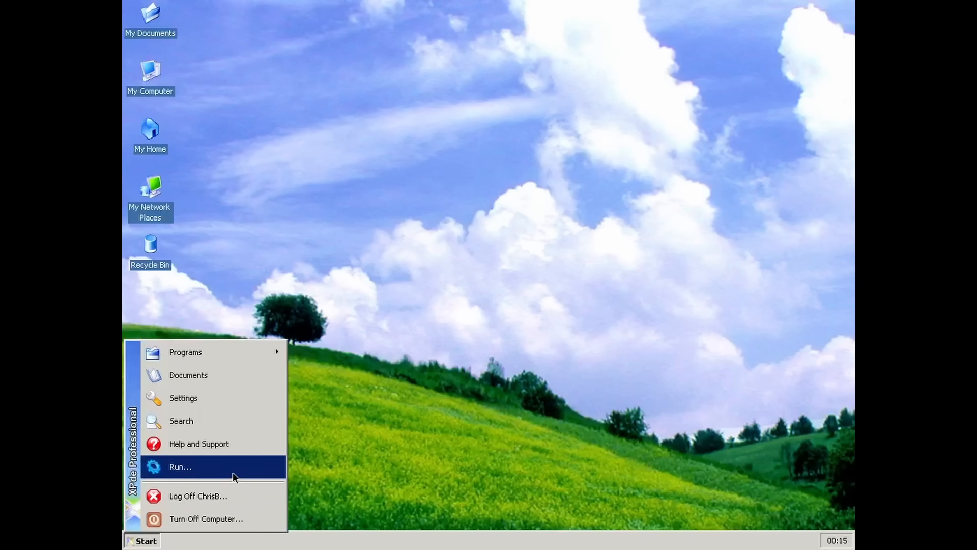
mouse_move(188, 374)
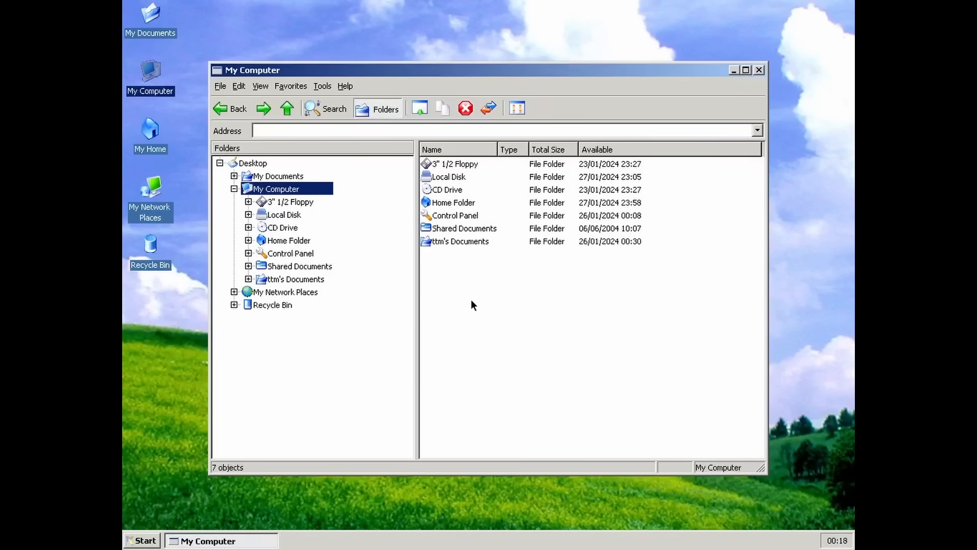
mouse_move(453, 177)
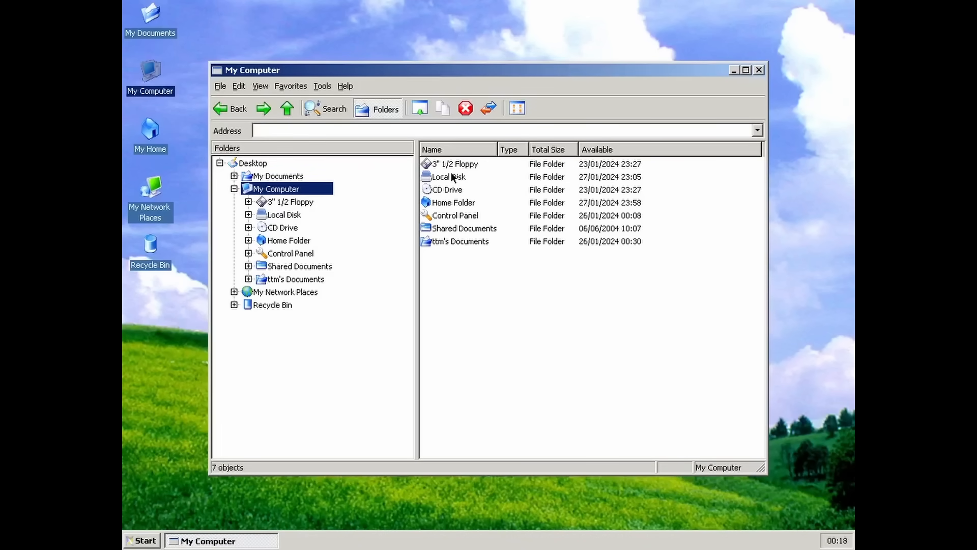
Select Local Disk, then show the Control Panel folder's items
left_click(447, 177)
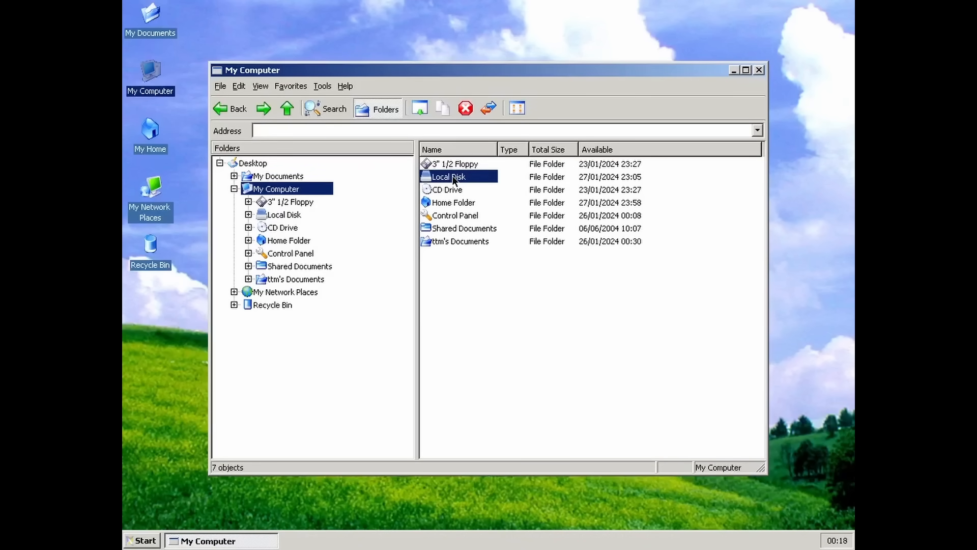
mouse_move(268, 175)
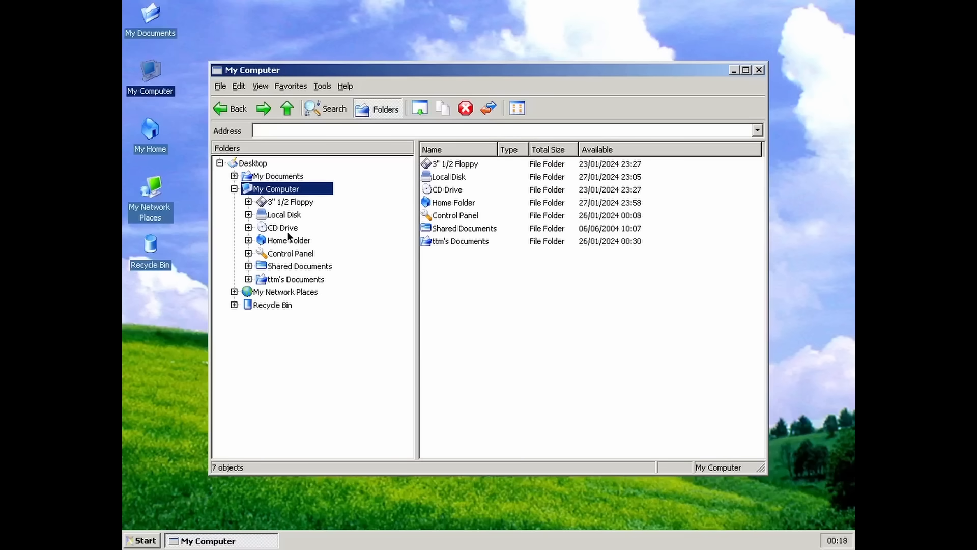
left_click(291, 253)
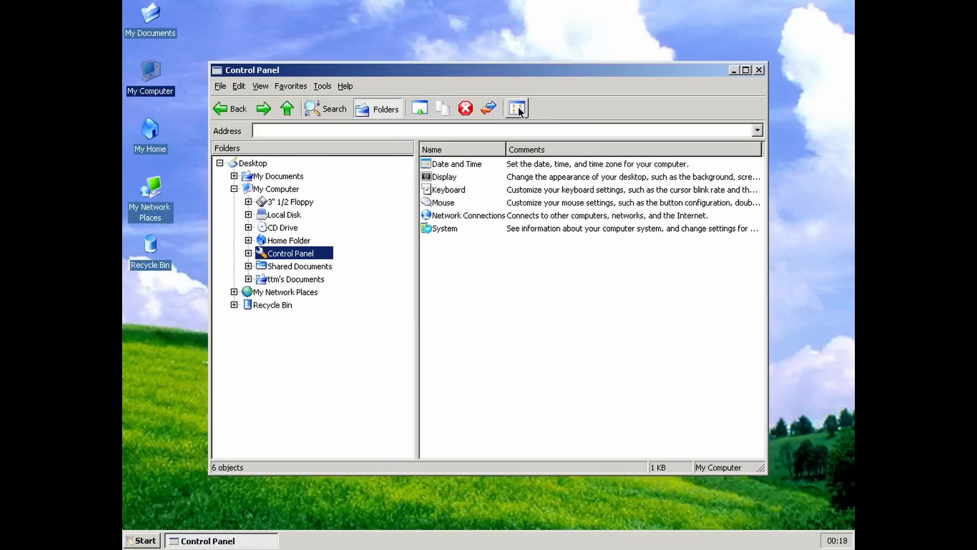
mouse_move(326, 108)
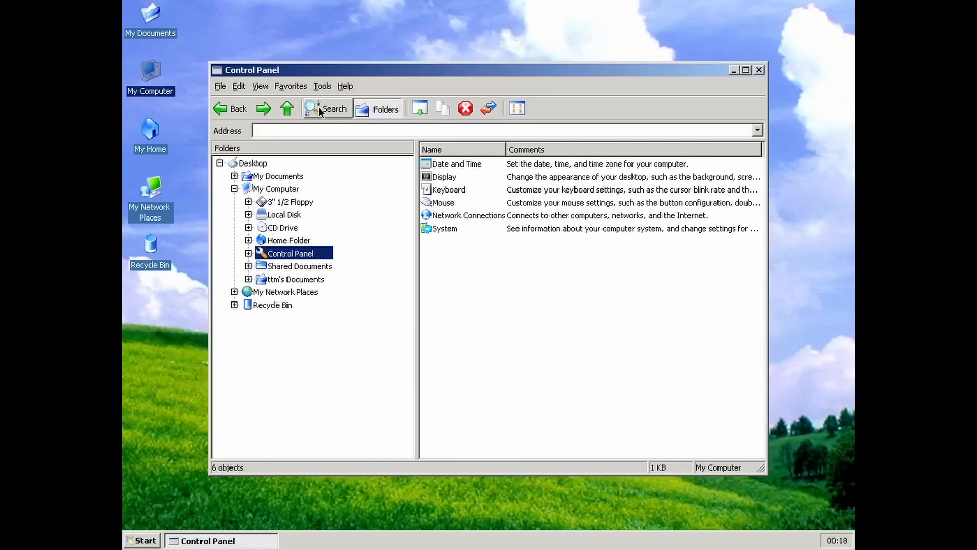
Close the explorer window and drag the My Home icon beside My Computer
left_click(758, 69)
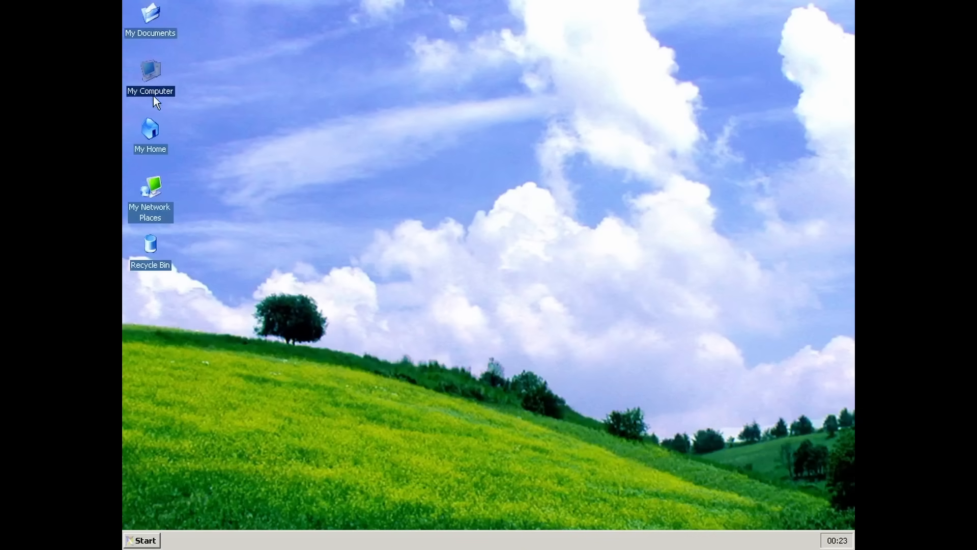
mouse_move(169, 186)
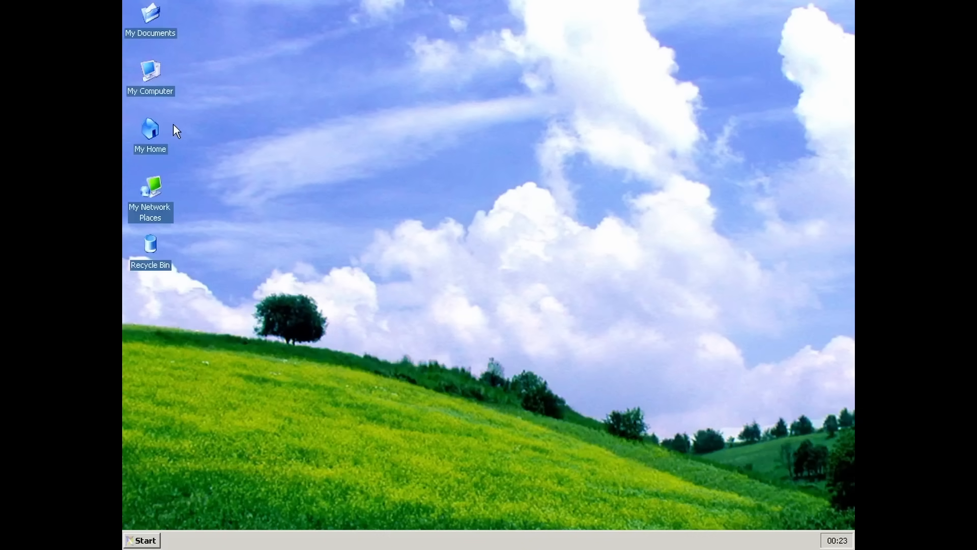
left_click_drag(150, 129, 291, 122)
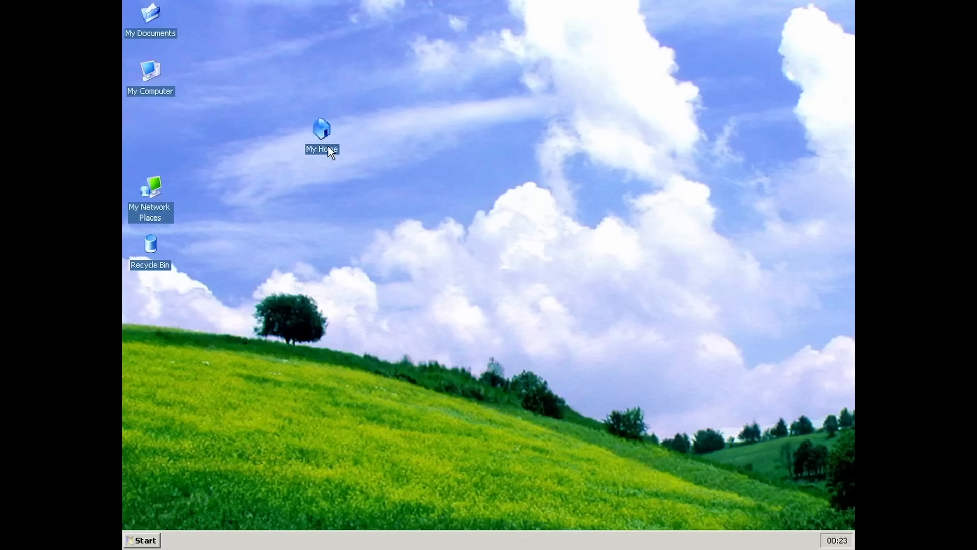
left_click_drag(322, 131, 207, 70)
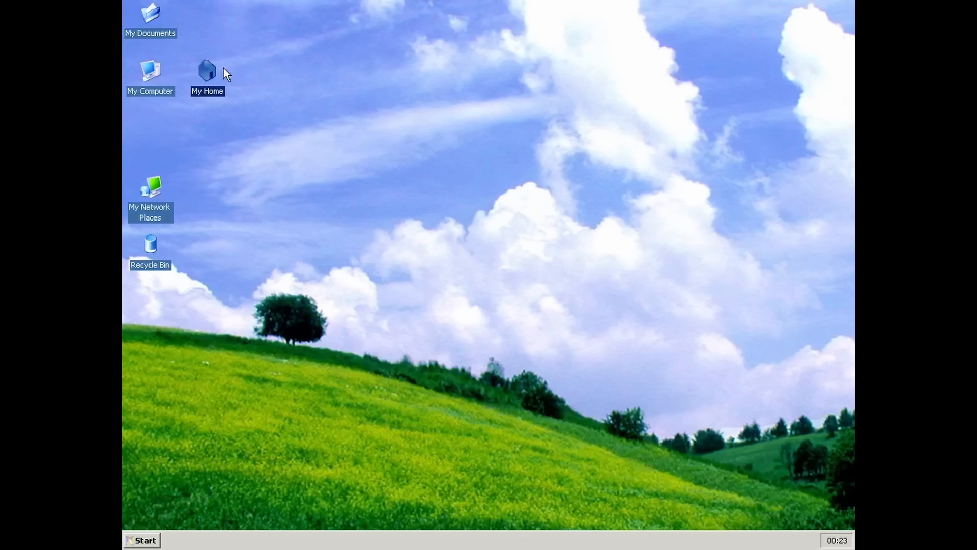
Drag the My Home icon back to its spot below My Computer
left_click_drag(207, 72, 149, 128)
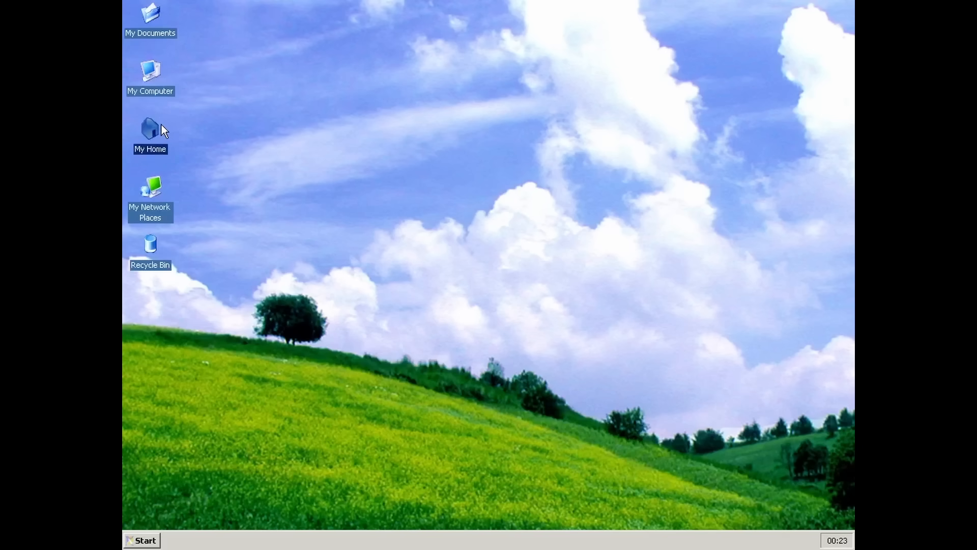
mouse_move(187, 364)
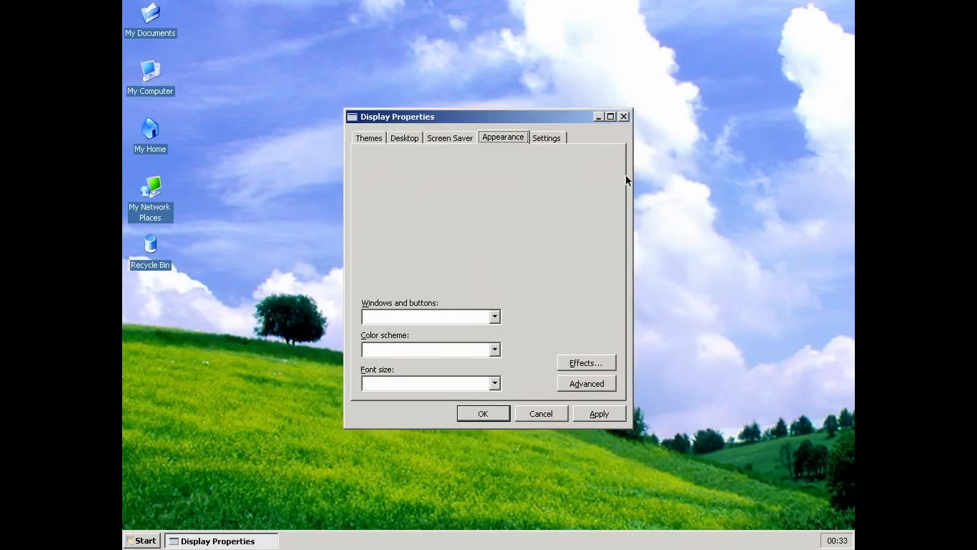
mouse_move(519, 142)
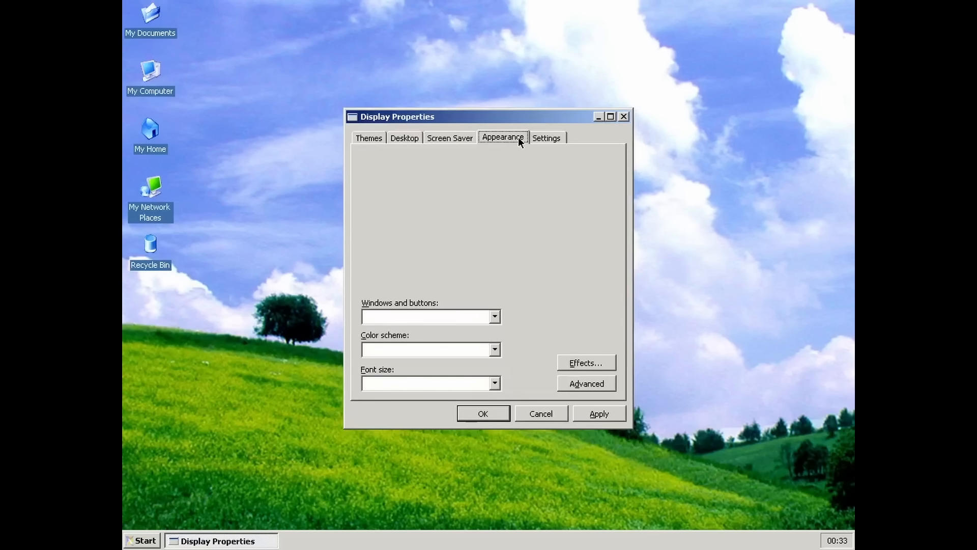
mouse_move(587, 368)
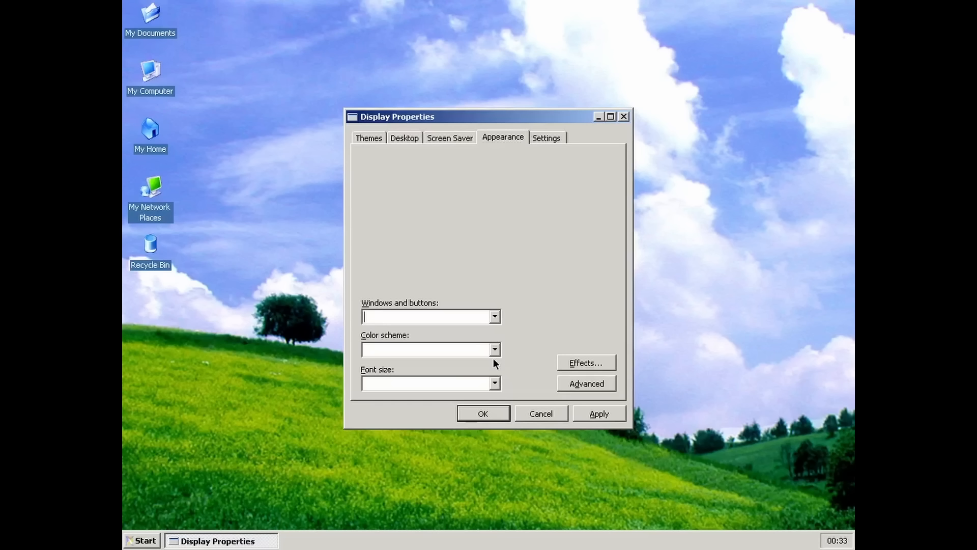
mouse_move(597, 383)
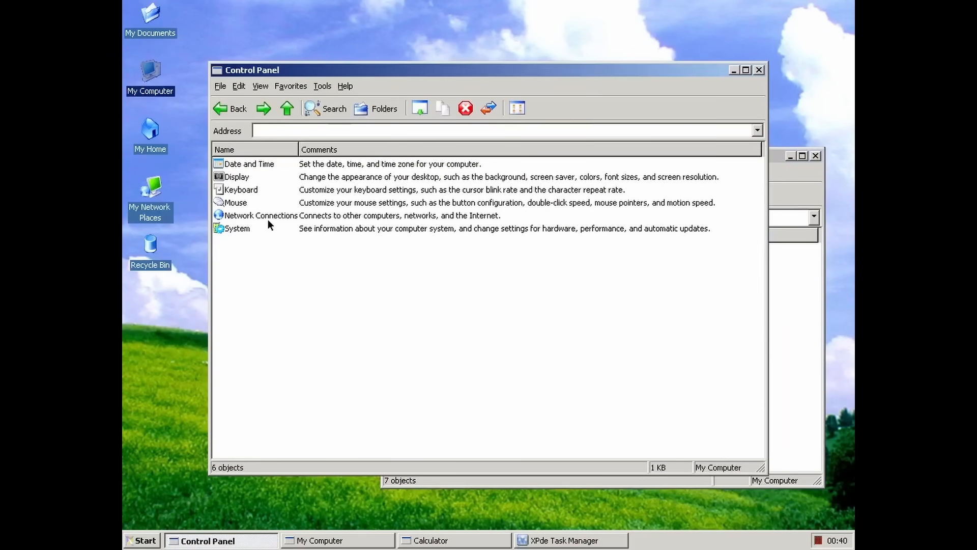
Open Network Connections status and view IP 10.0.2.15 and gateway 10.0.2.2
left_click(261, 215)
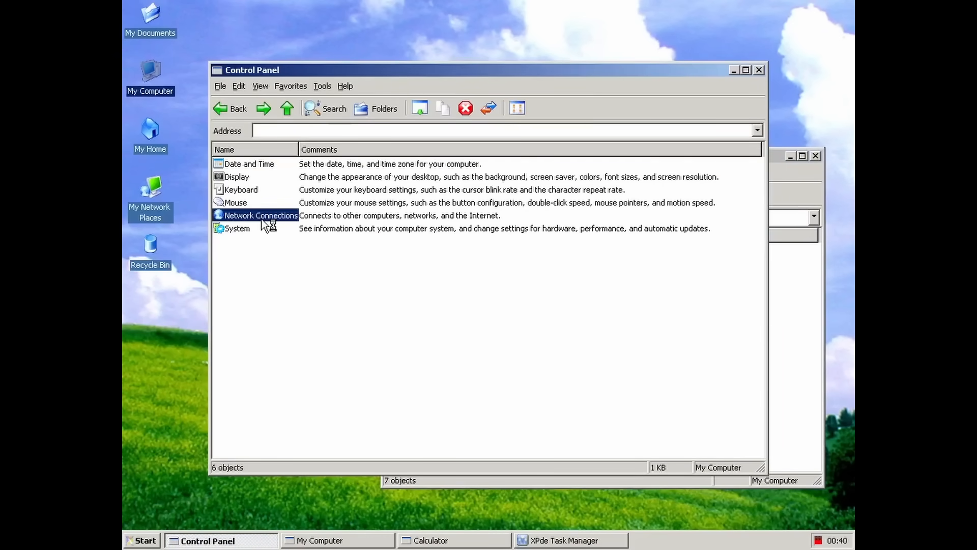
double_click(258, 214)
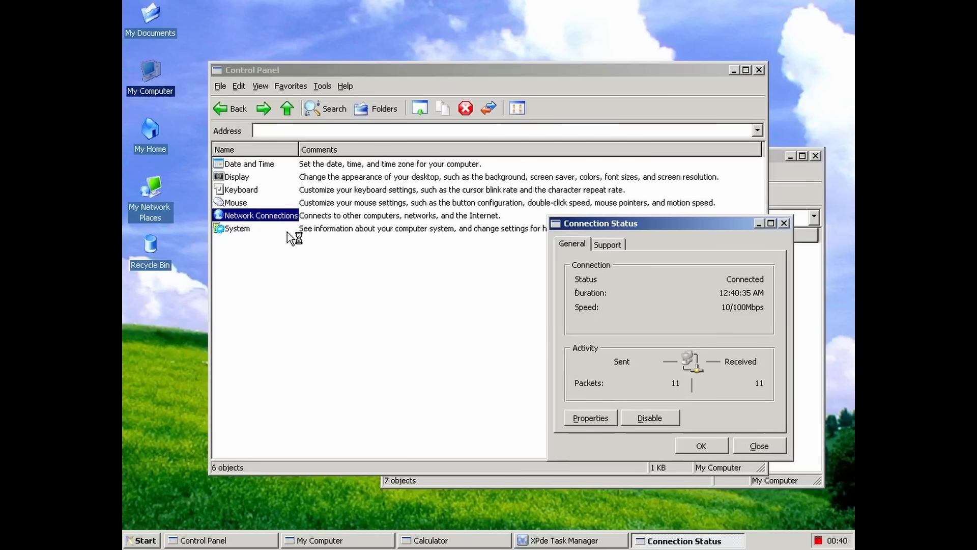
left_click(607, 244)
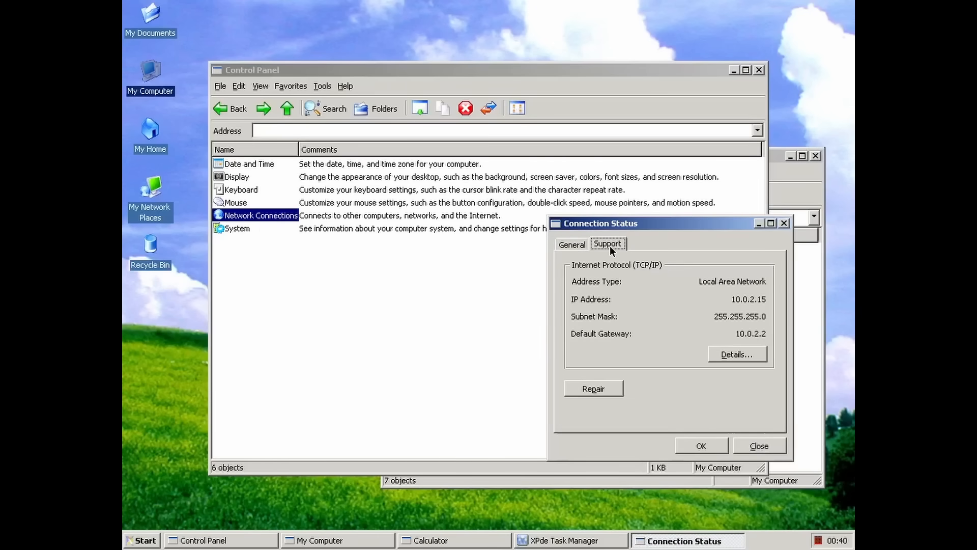
Step through Task Manager's Applications, Processes, New Task prompt, Network and Users tabs
left_click(557, 540)
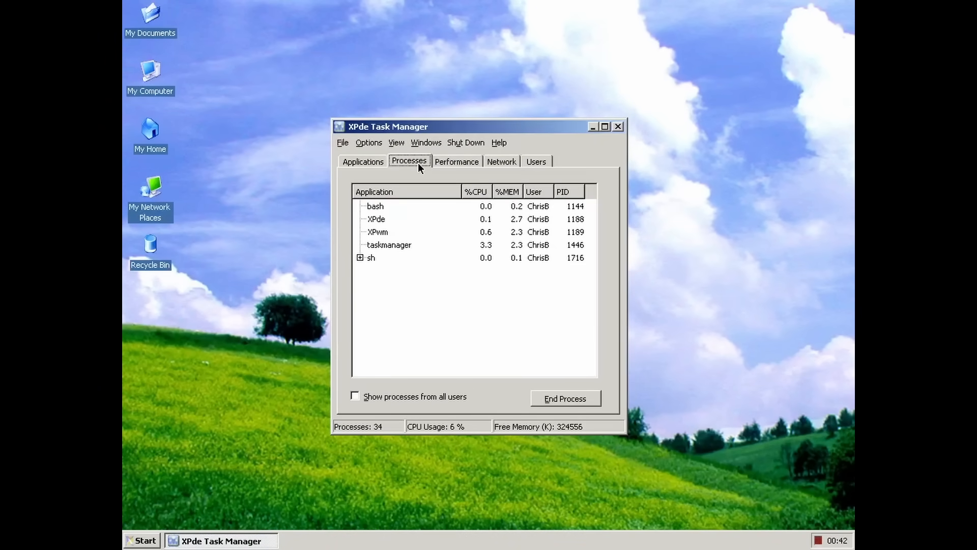
left_click(457, 161)
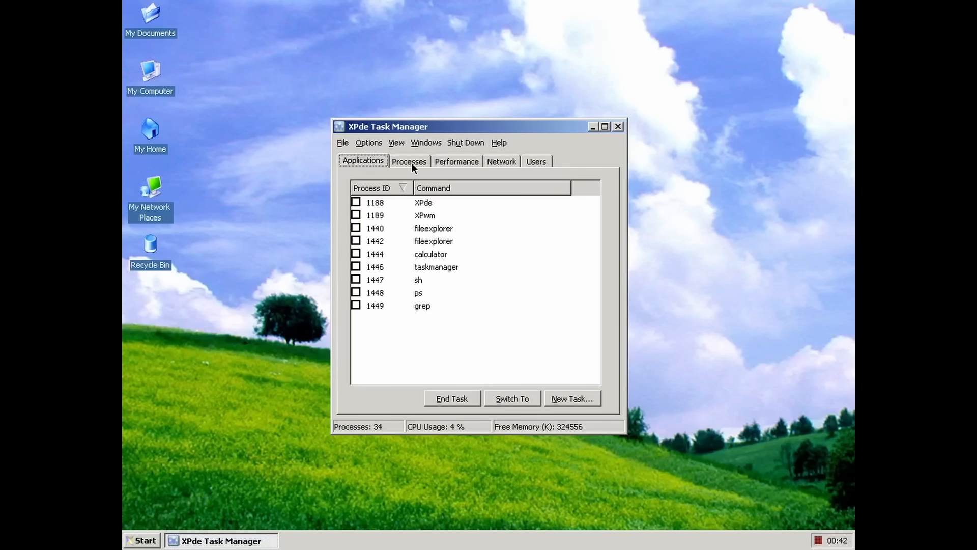
left_click(408, 161)
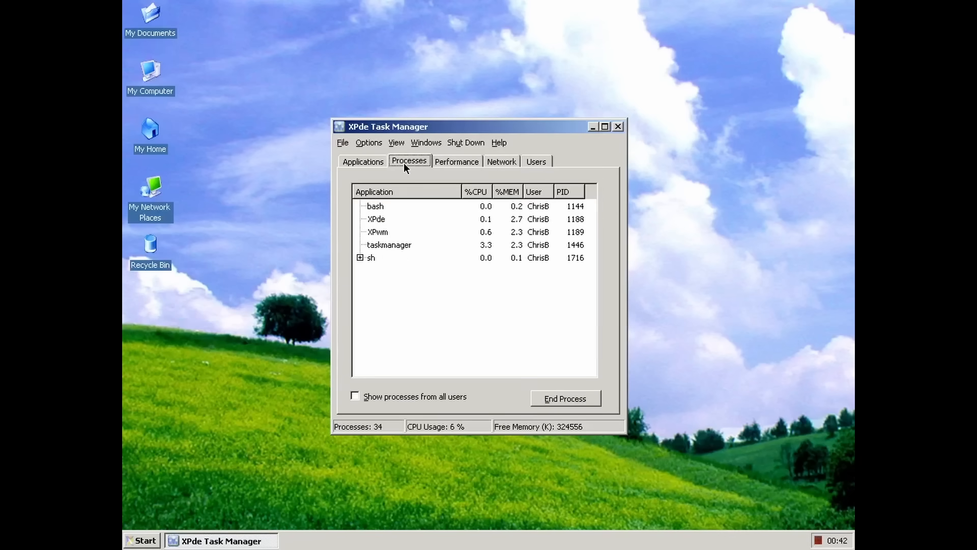
left_click(376, 218)
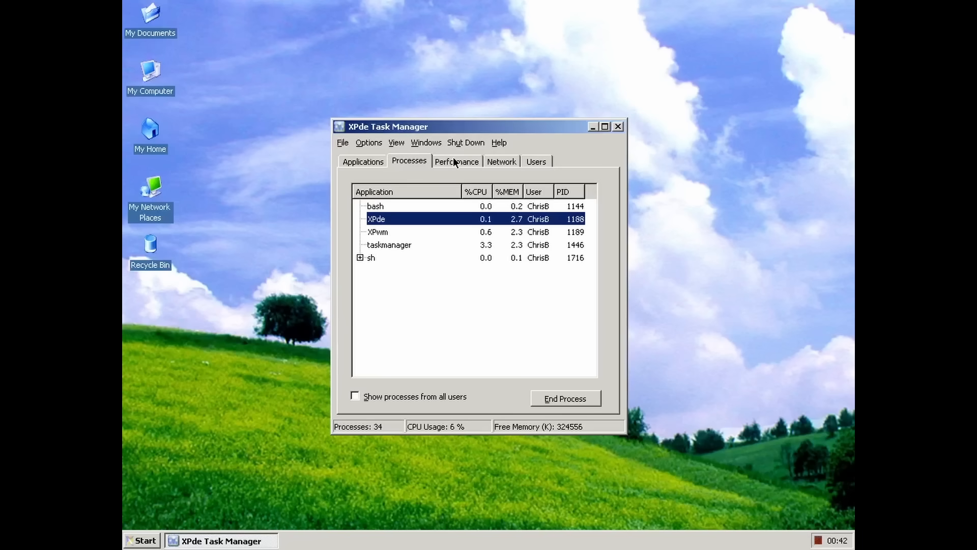
left_click(375, 206)
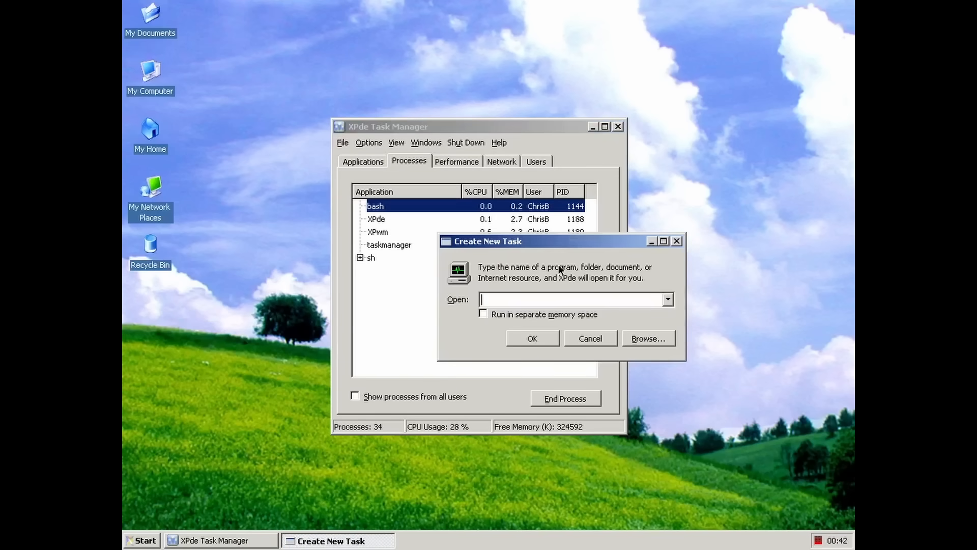
left_click(456, 161)
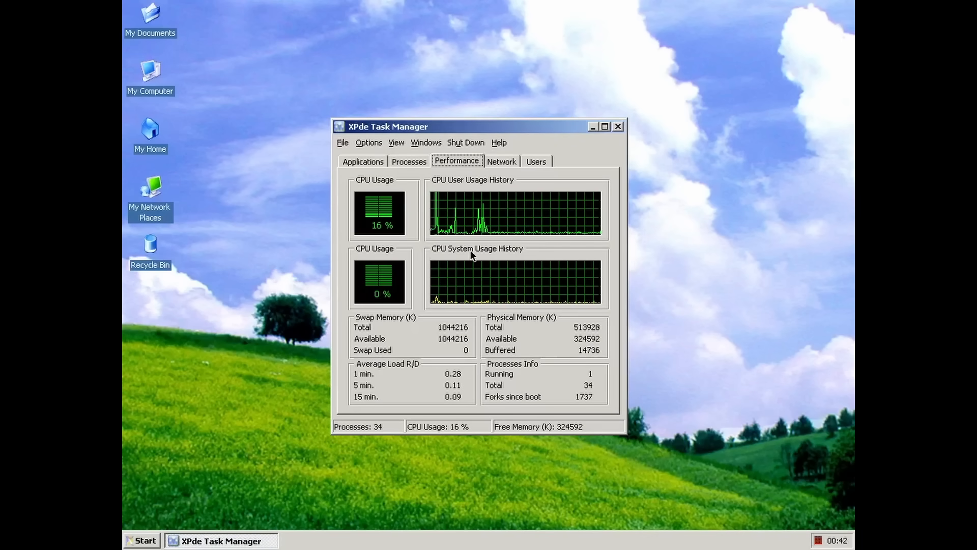
left_click(500, 161)
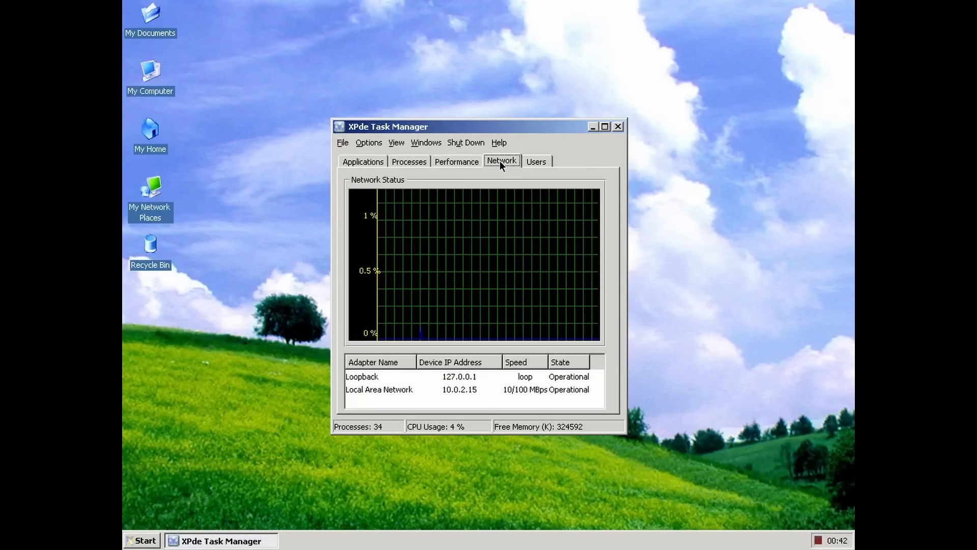
mouse_move(534, 241)
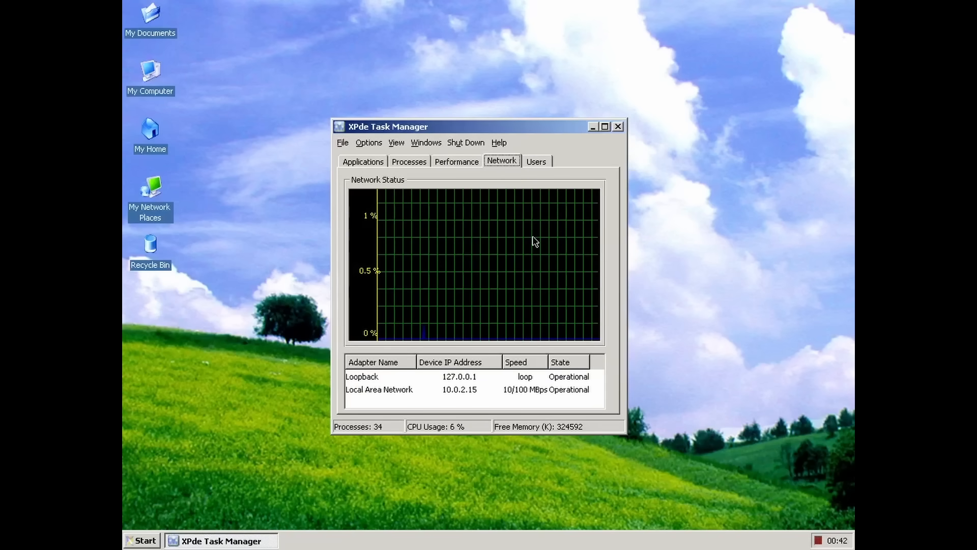
left_click(536, 161)
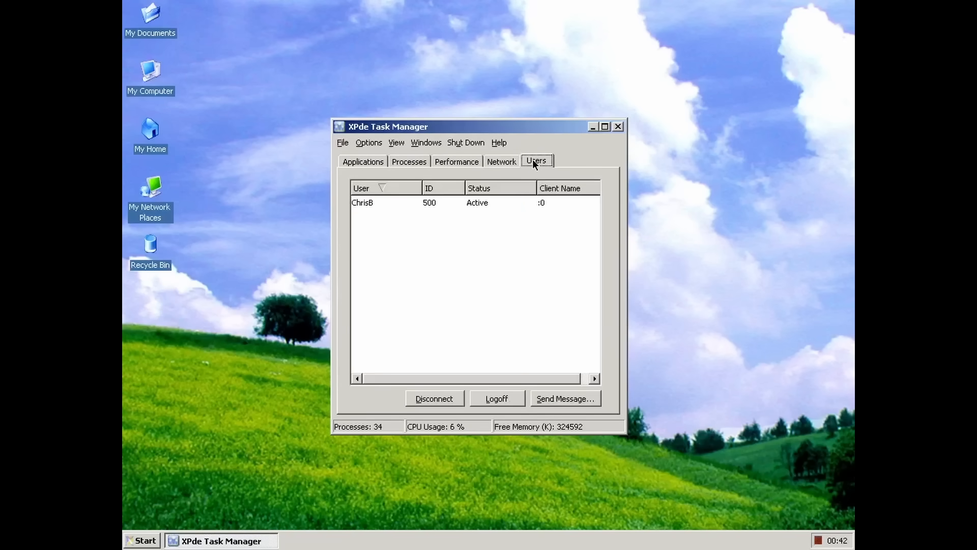
mouse_move(606, 471)
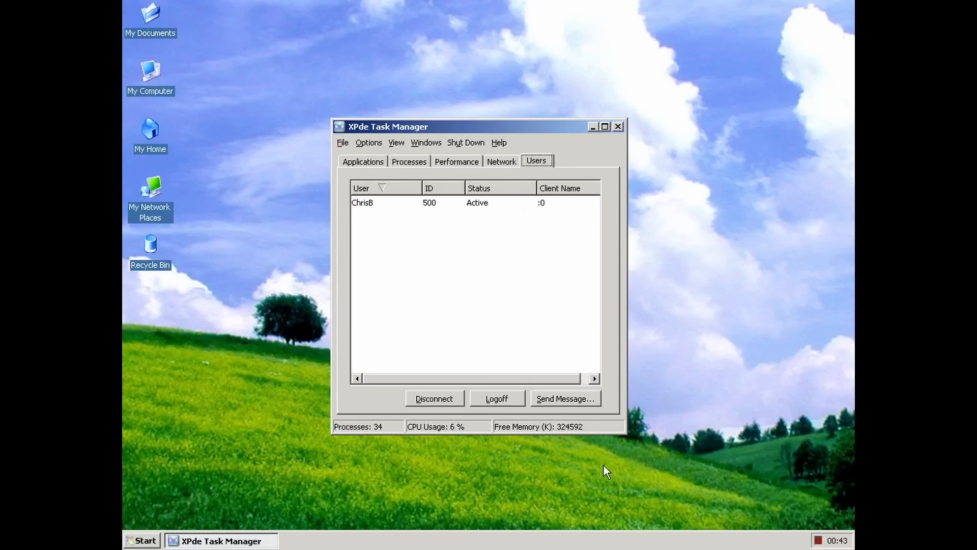
mouse_move(462, 336)
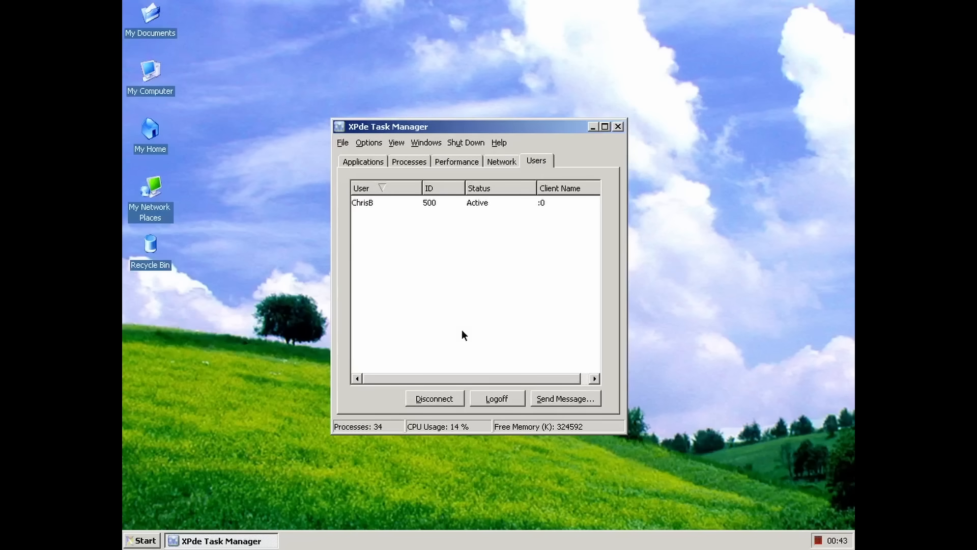
mouse_move(814, 547)
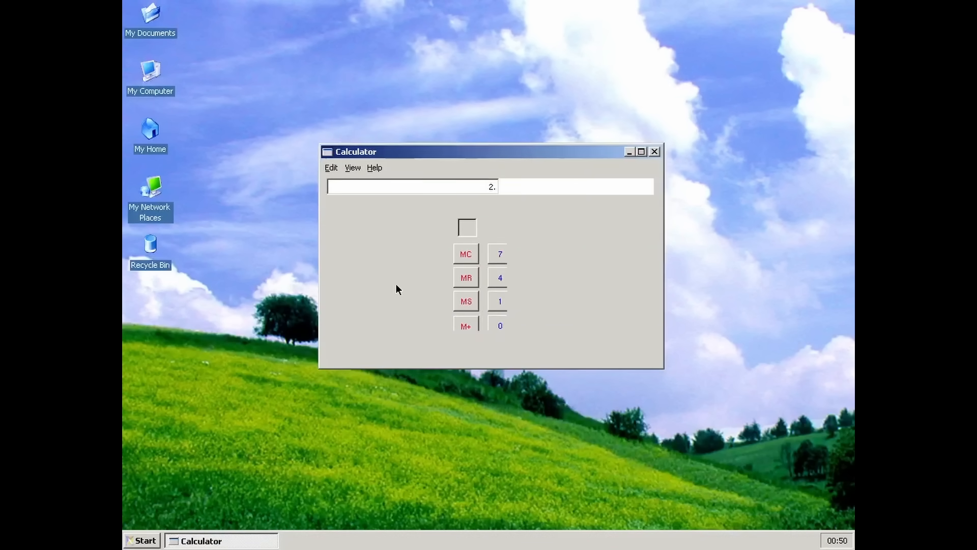
Enter digits on the scientific Calculator keypad, showing 1 in the display
left_click(352, 168)
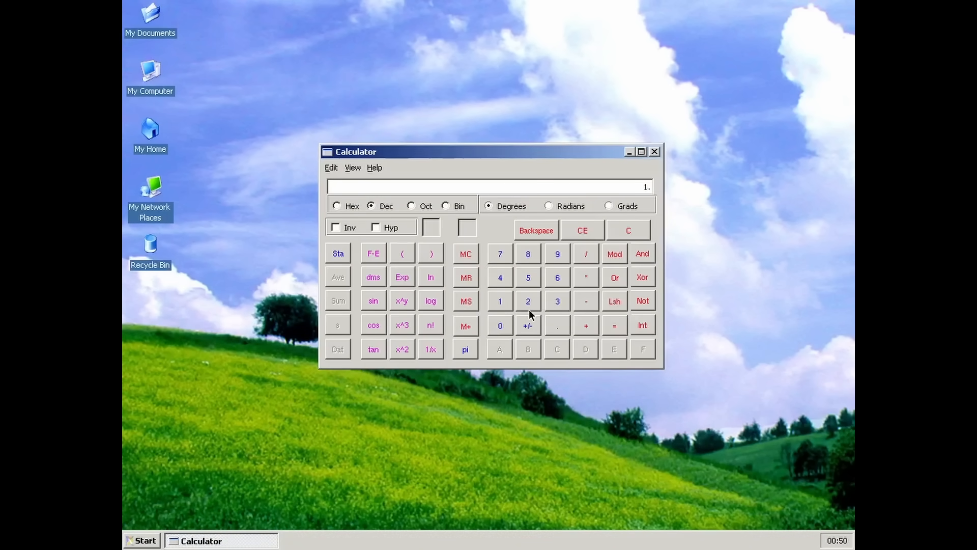
left_click(373, 300)
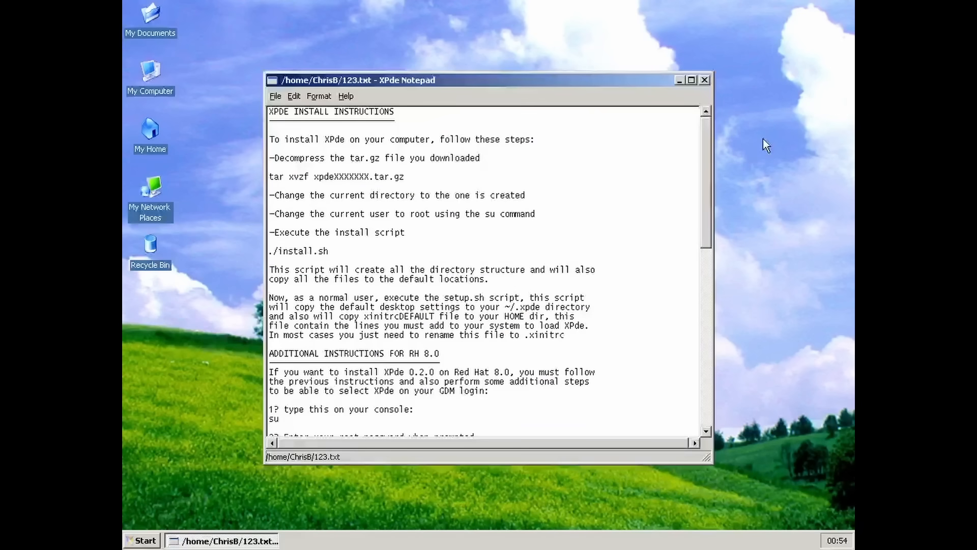
mouse_move(274, 100)
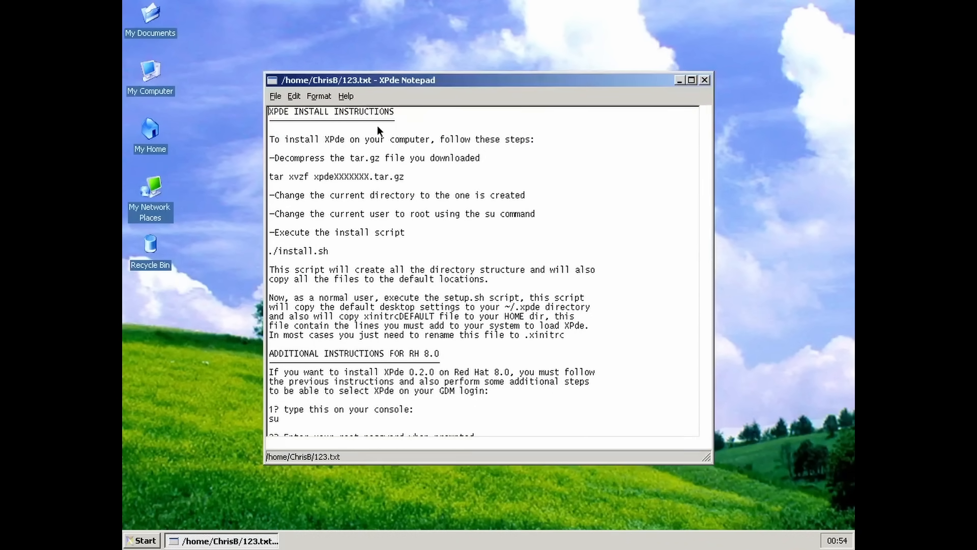
Scroll the Notepad install notes down to the steps about logging out of Gnome
scroll("down", 3)
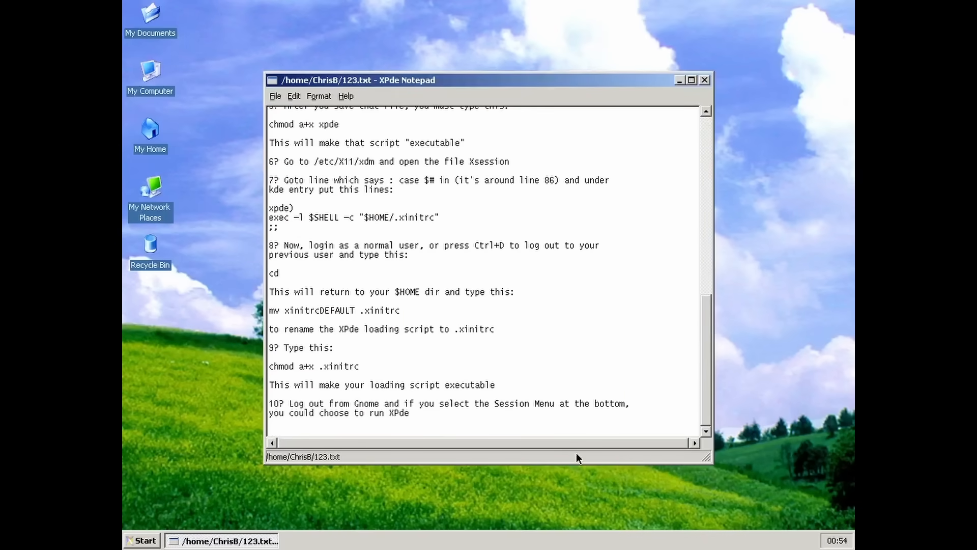
left_click(294, 96)
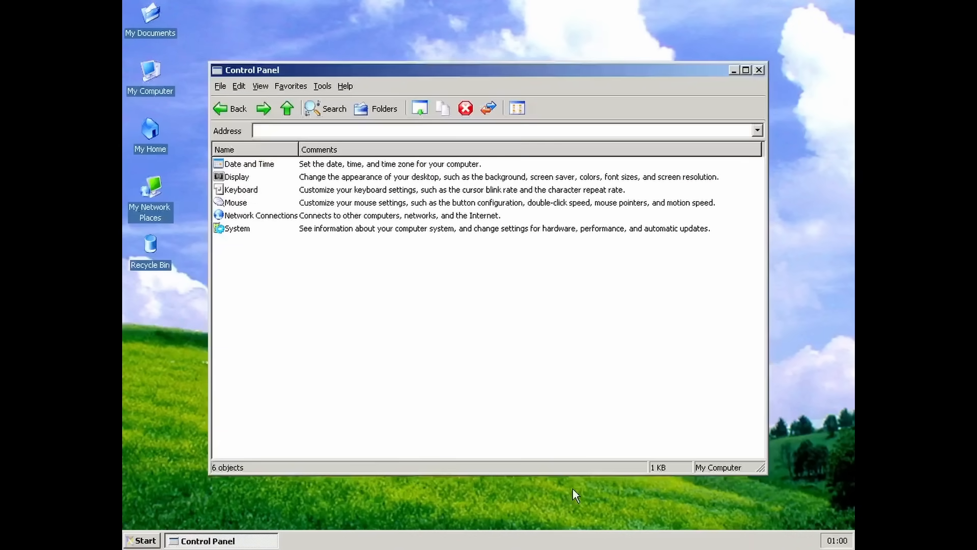
mouse_move(255, 181)
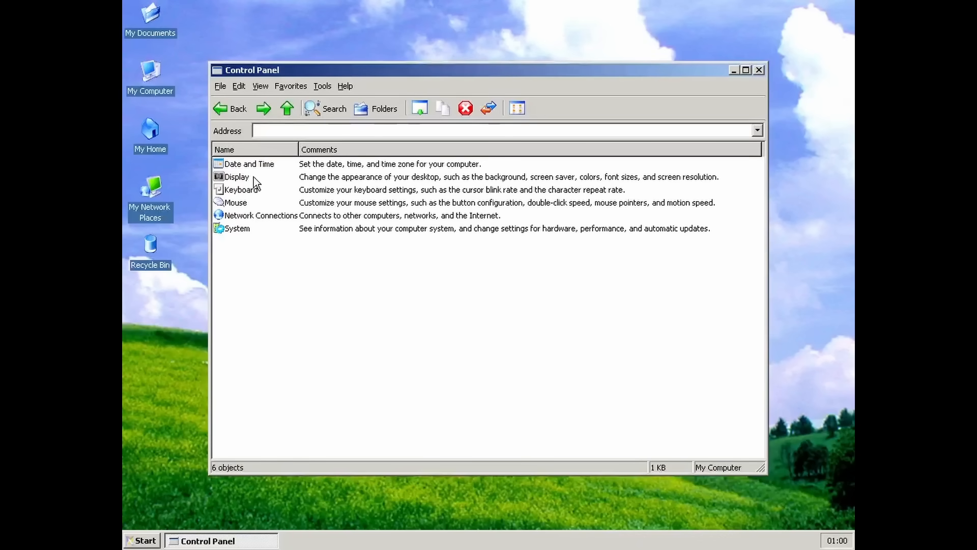
Open Mouse settings, then System's Hardware Device Manager showing the S3 86c325 ViRGE driver
double_click(249, 163)
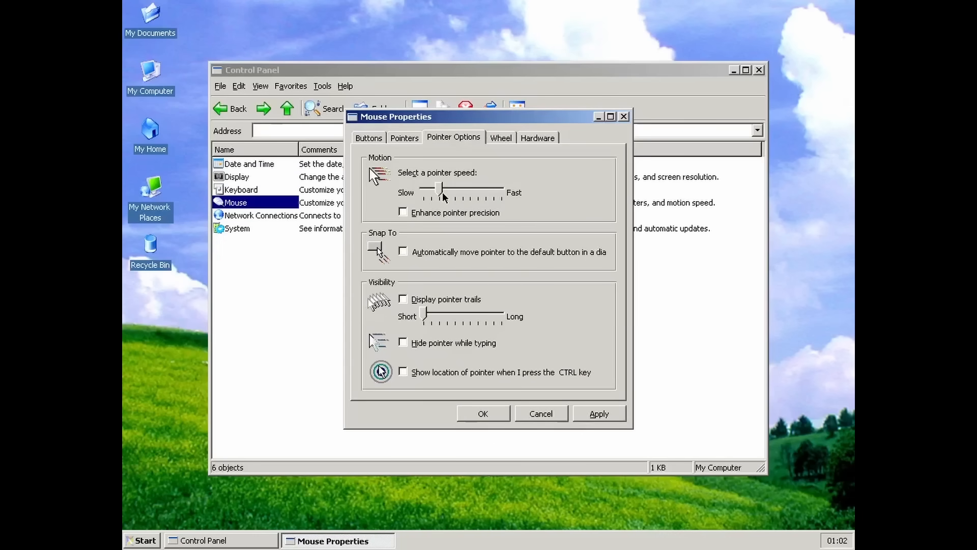
double_click(237, 228)
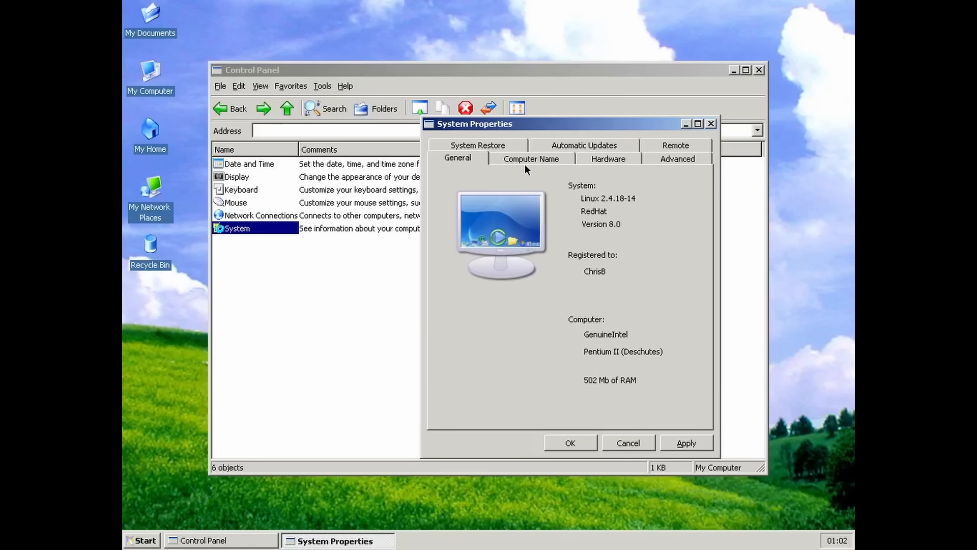
left_click(608, 158)
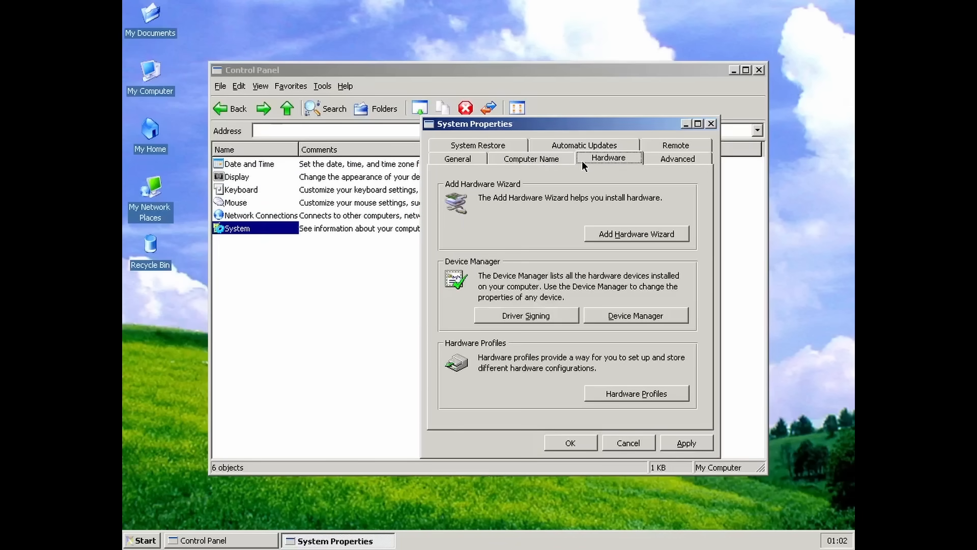
left_click(635, 316)
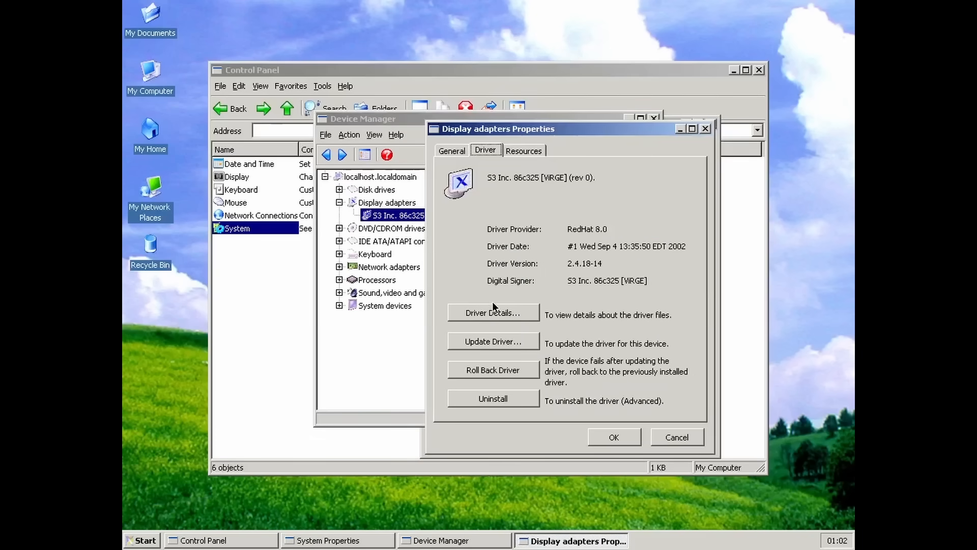
mouse_move(492, 369)
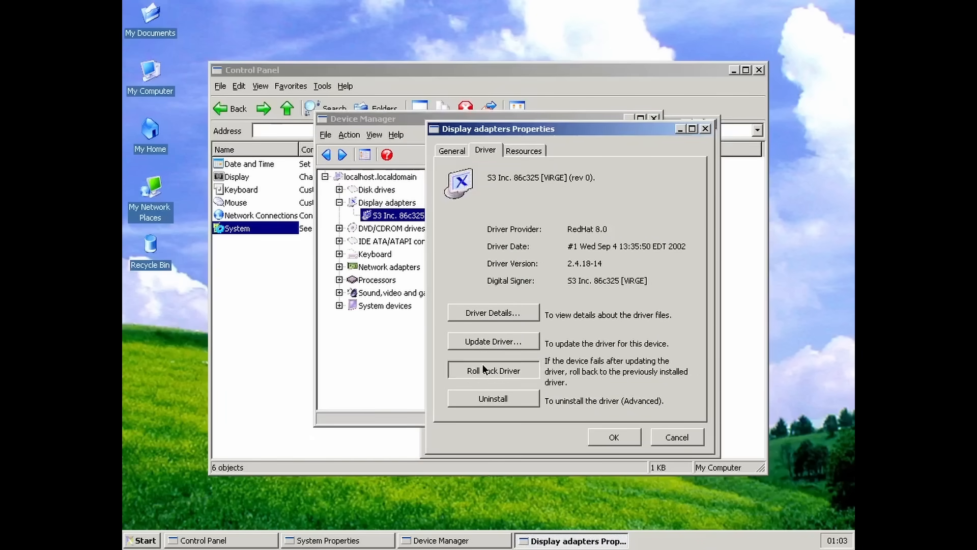
mouse_move(493, 343)
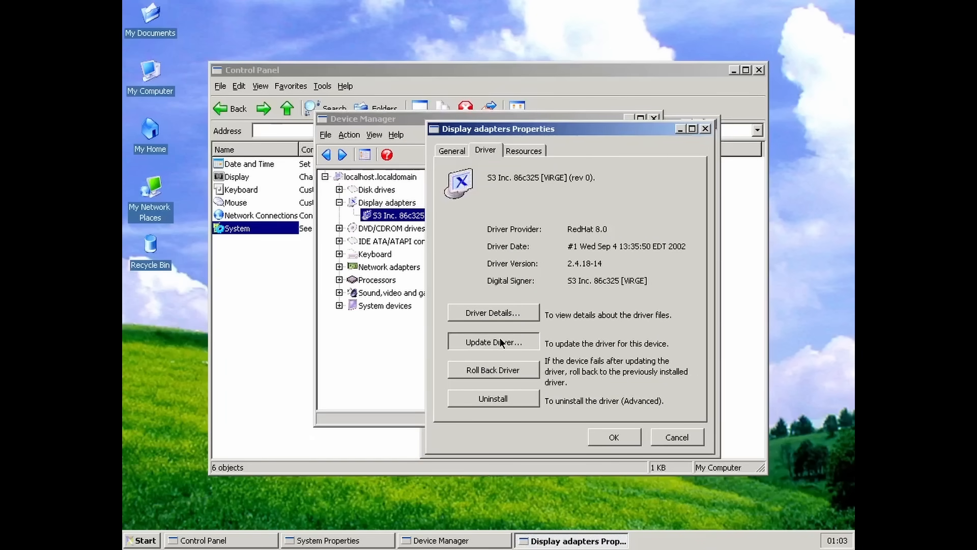
mouse_move(510, 308)
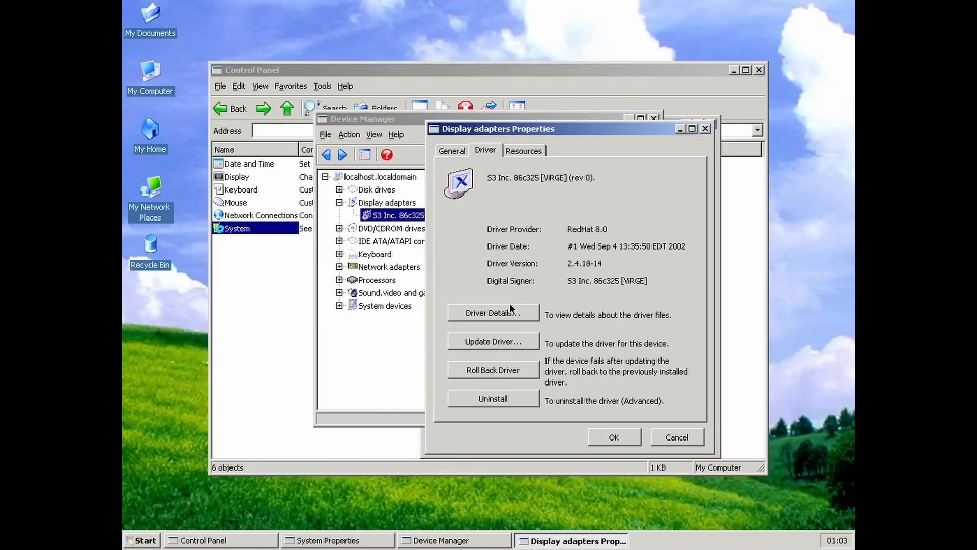
mouse_move(555, 203)
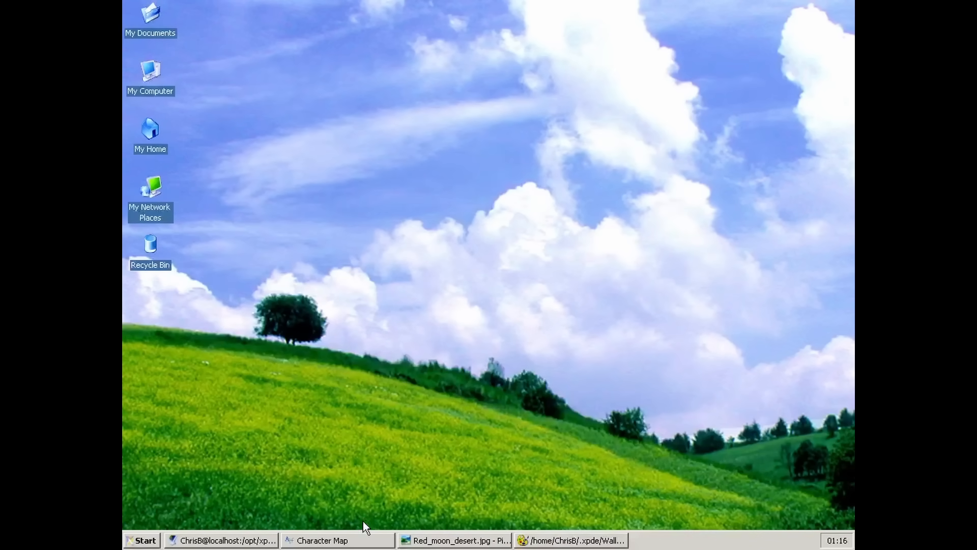
Bring up Character Map, then switch to Paint showing the default.jpg green-hill wallpaper
left_click(336, 541)
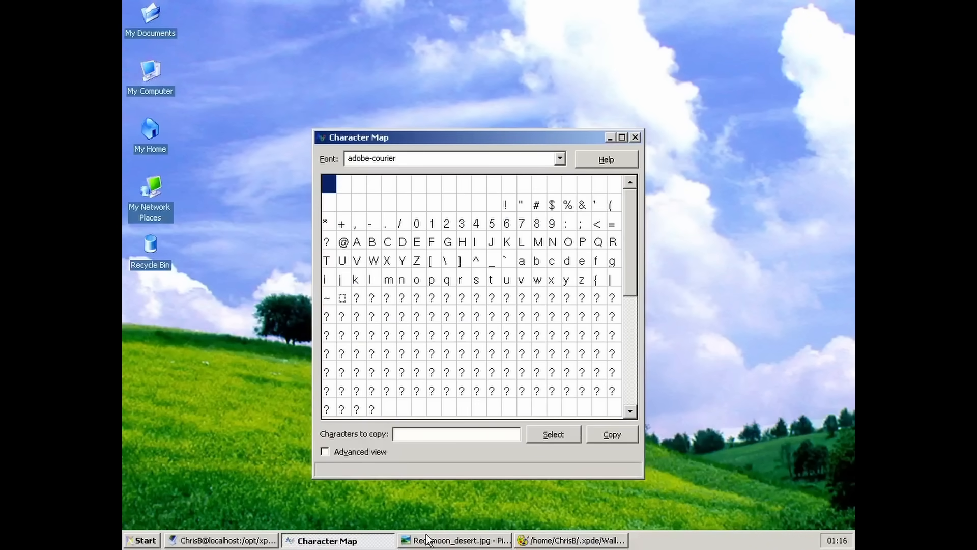
left_click(569, 541)
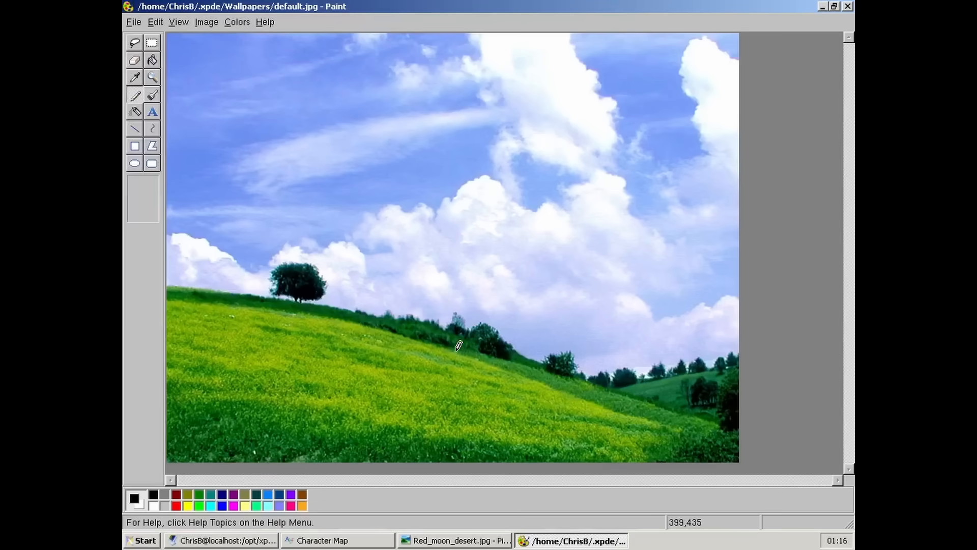
mouse_move(367, 225)
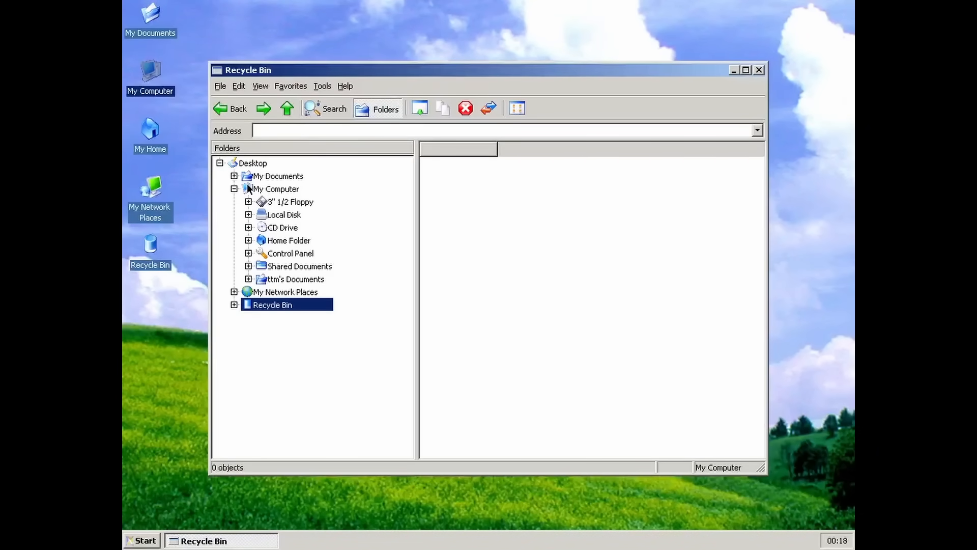
Show My Computer's drives, Home Folder, Control Panel and document folders in the explorer
left_click(275, 189)
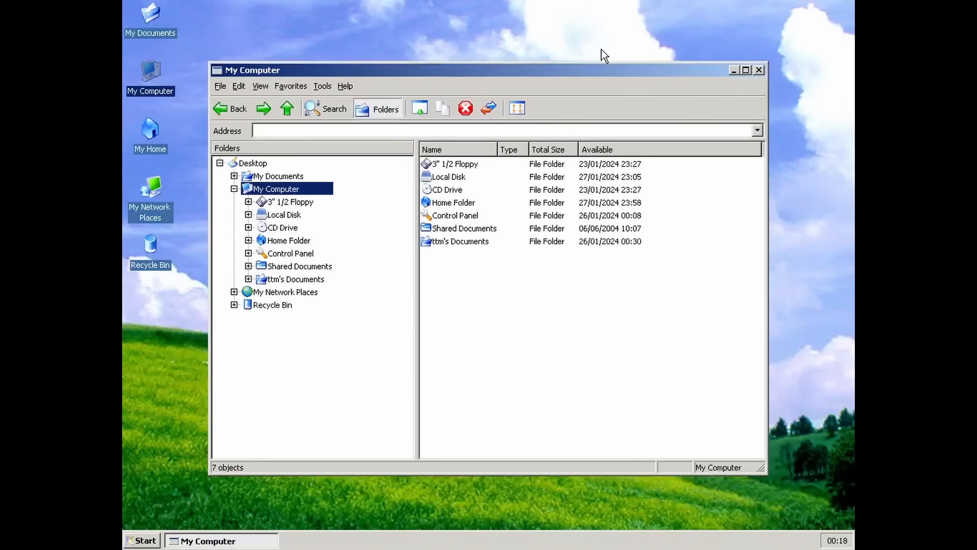
mouse_move(474, 239)
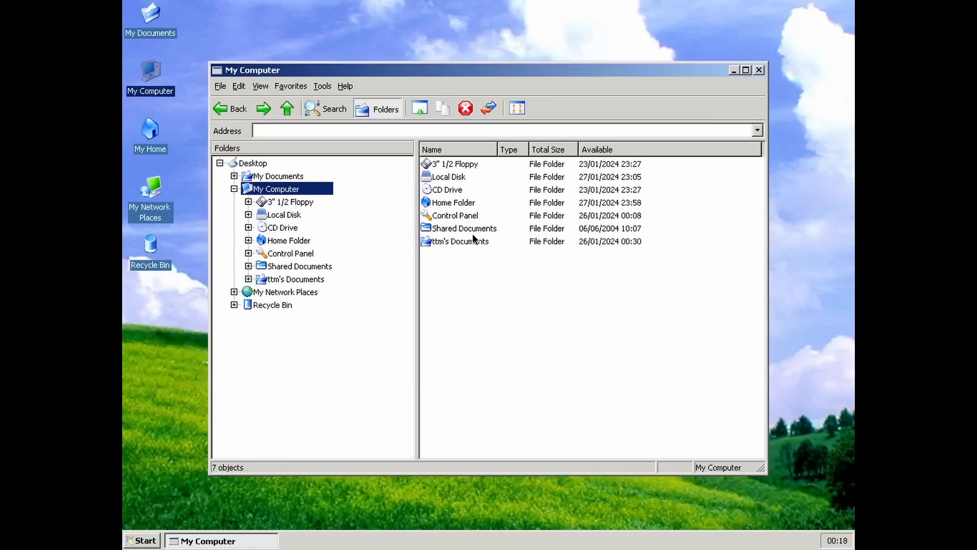
left_click(448, 177)
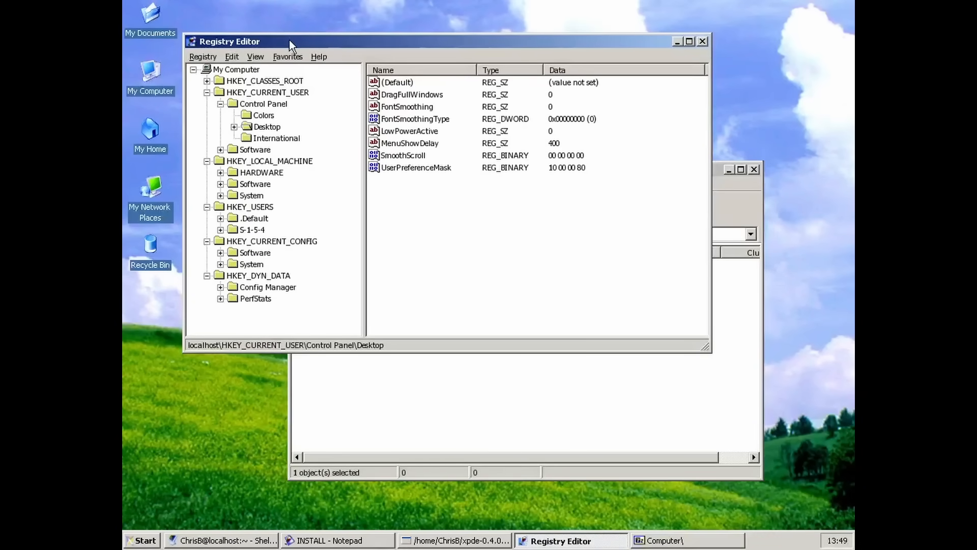
In 7-Zip, browse into c:\Program Files\Internet Explorer and back up to Program Files
left_click(684, 540)
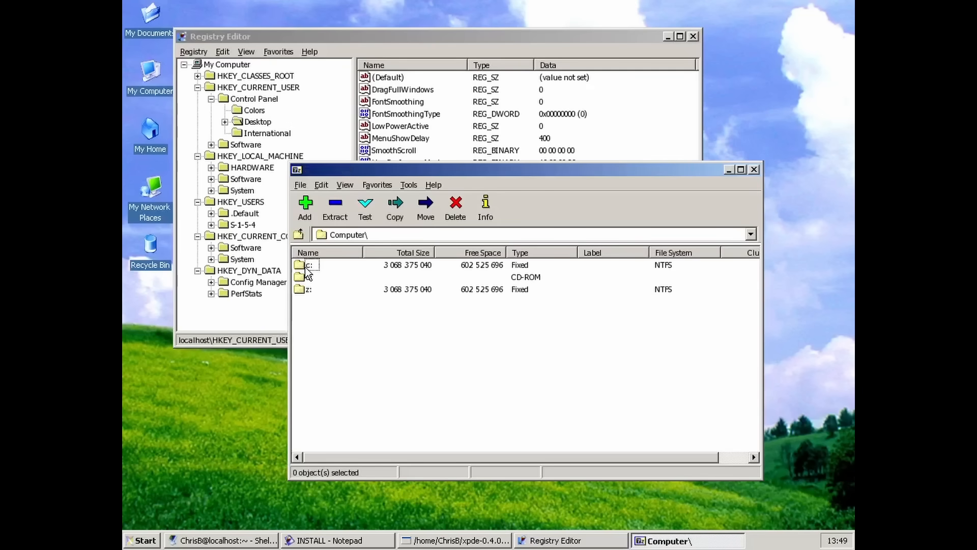
double_click(309, 264)
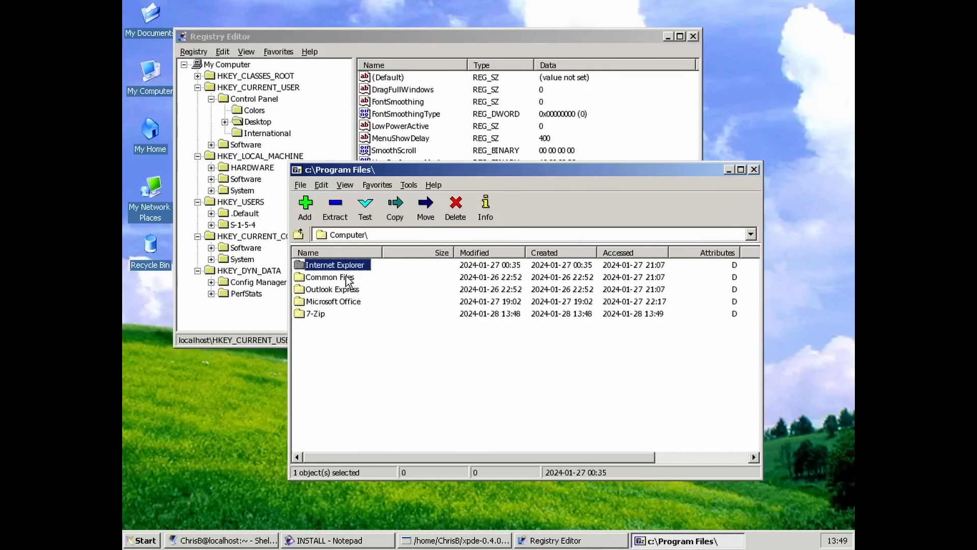
double_click(333, 264)
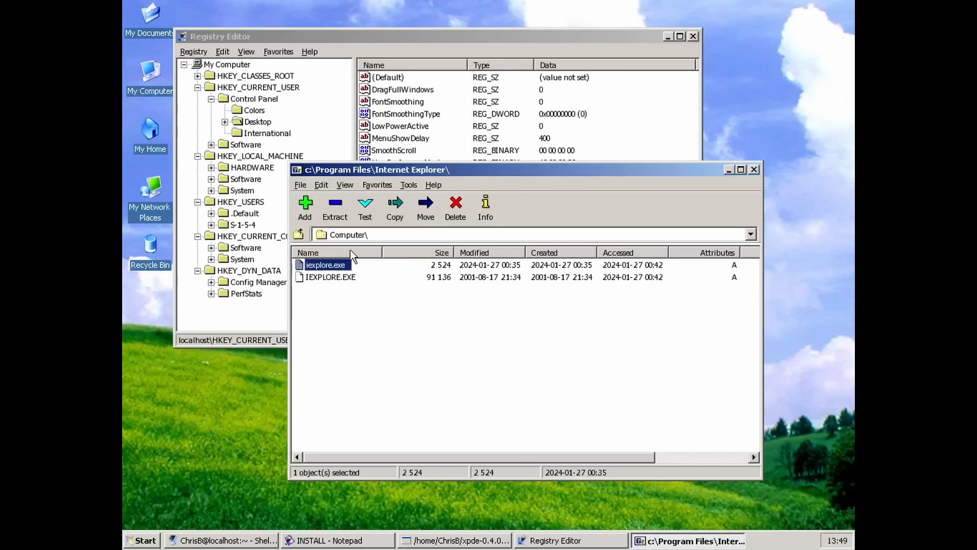
left_click(299, 234)
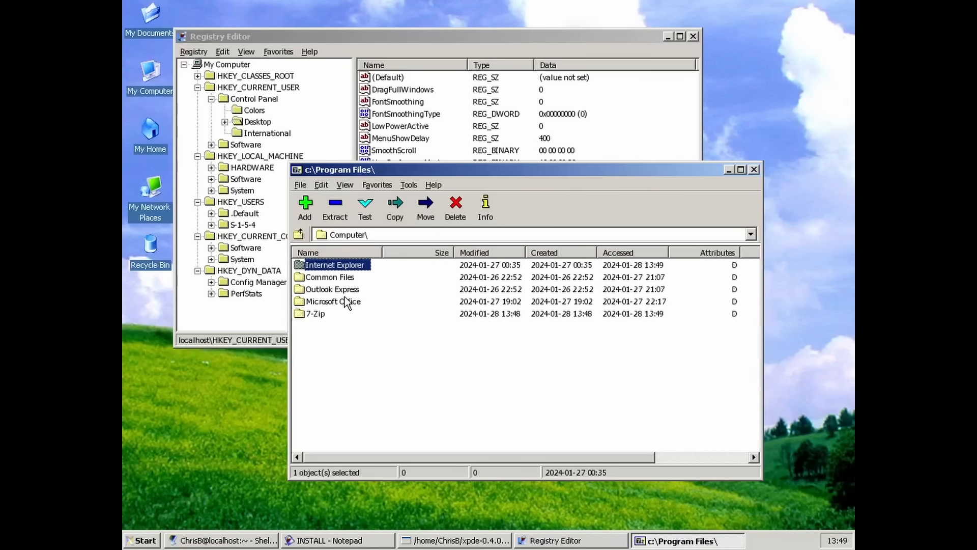
View XPde Notepad's About box (version 0.4.0), then the other Notepad's Help menu
left_click(454, 540)
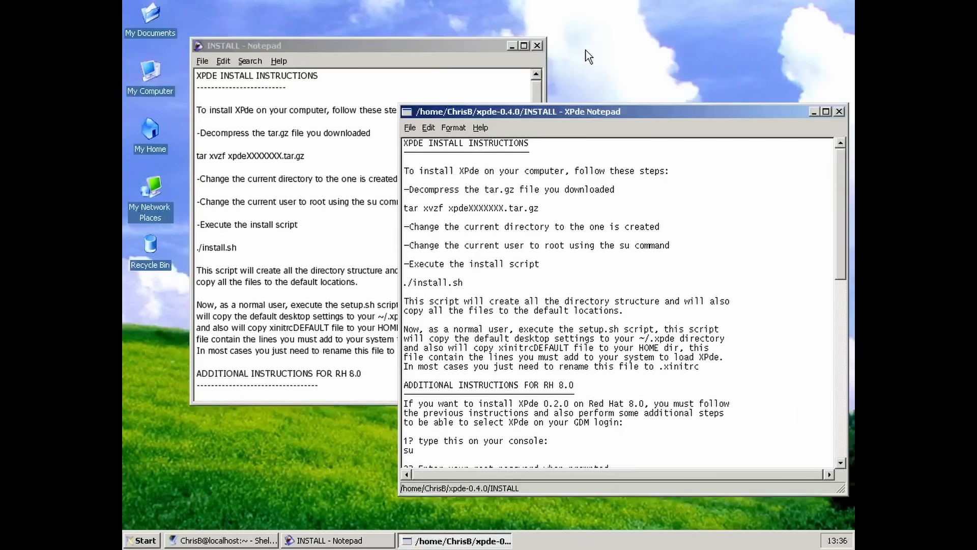
mouse_move(453, 132)
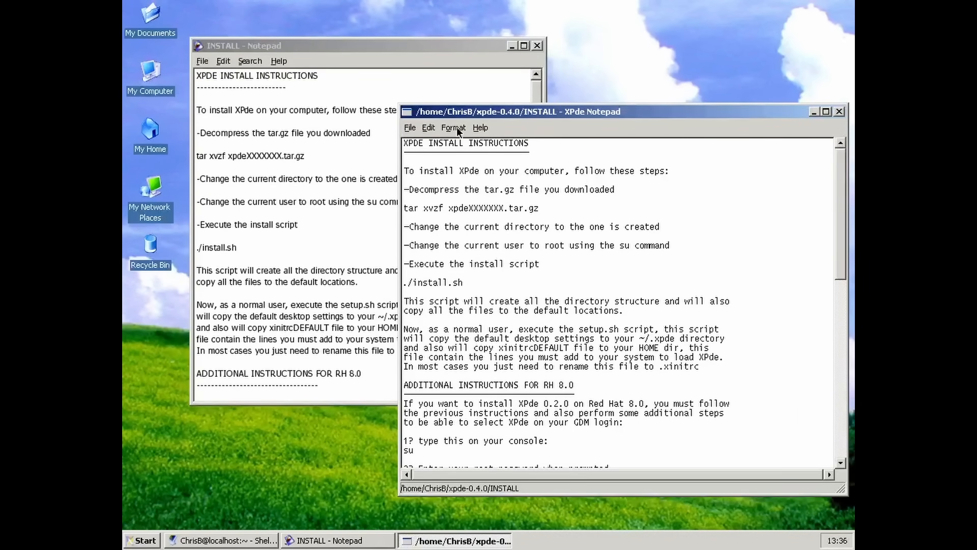
left_click(480, 127)
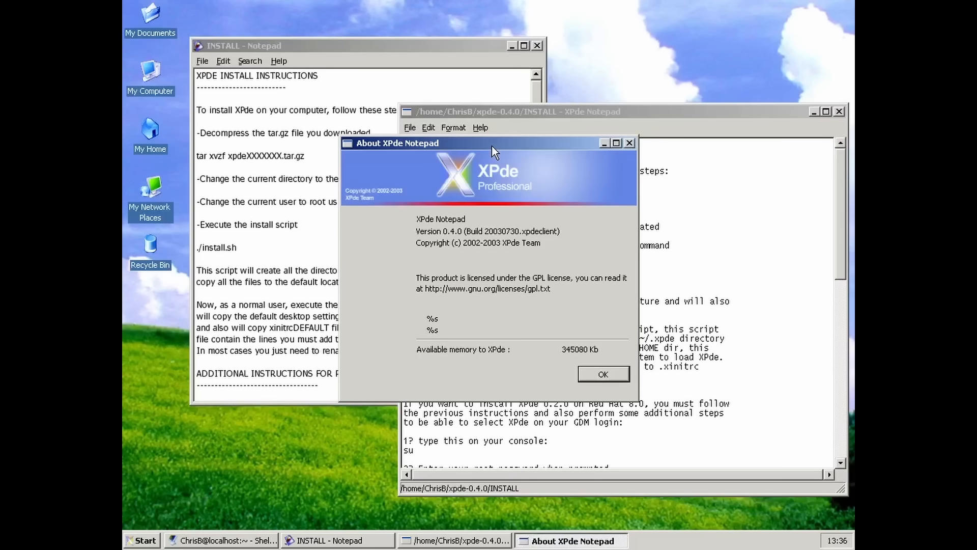
left_click(278, 61)
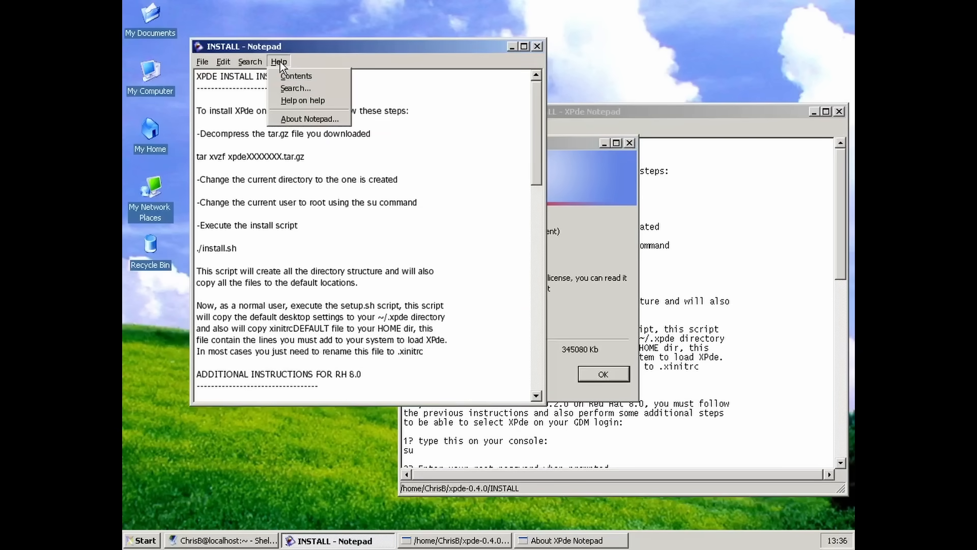
left_click(308, 118)
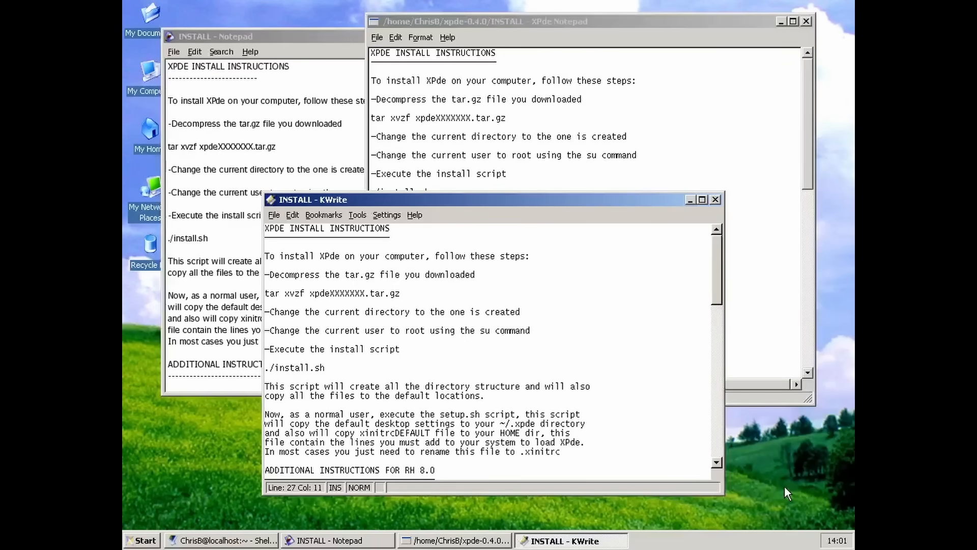
mouse_move(428, 209)
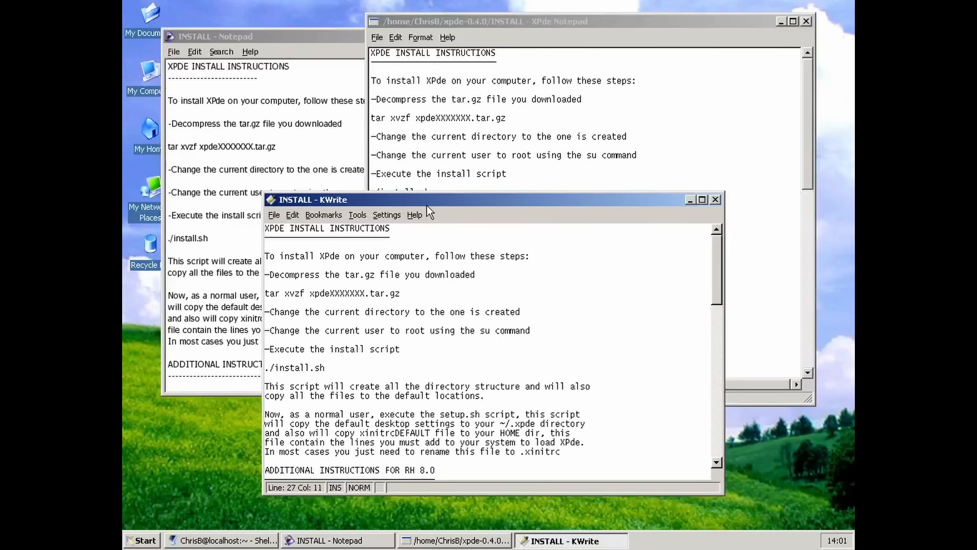
View and close KWrite's About box showing version 4.0, then browse the Tools menu
left_click(414, 214)
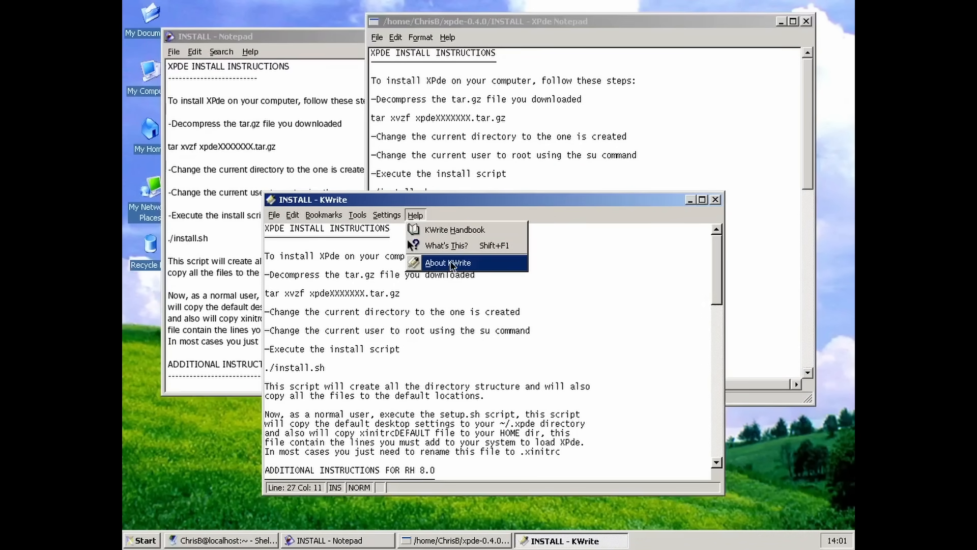
left_click(447, 263)
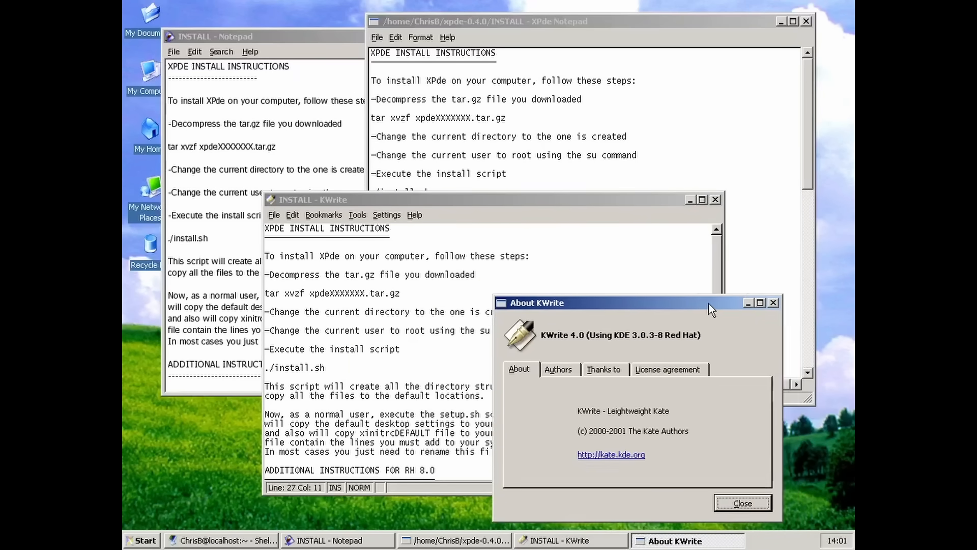
left_click(741, 503)
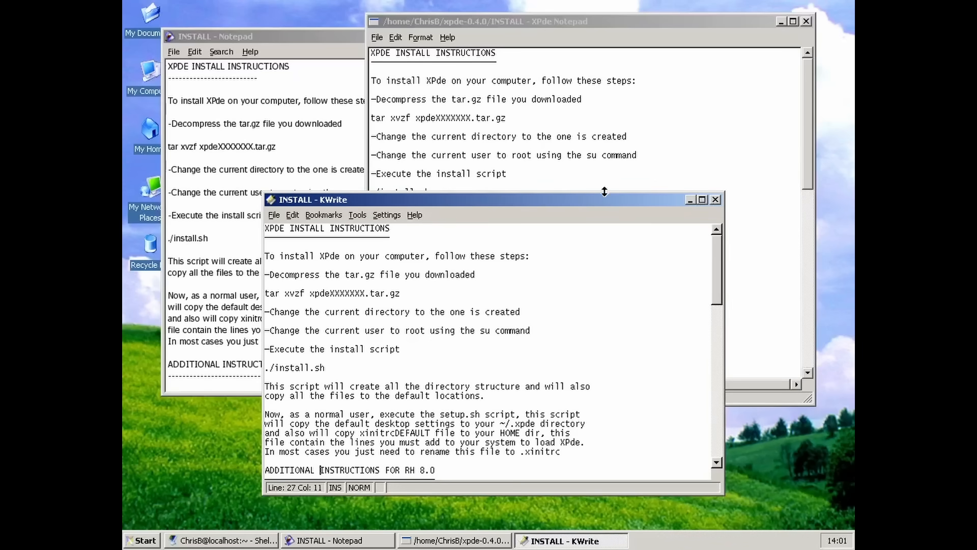
left_click(357, 214)
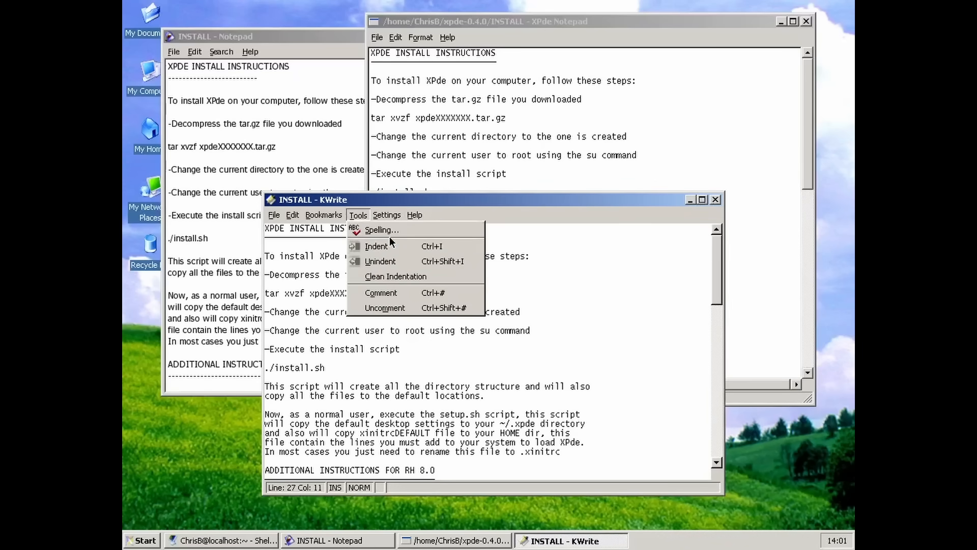
left_click(292, 214)
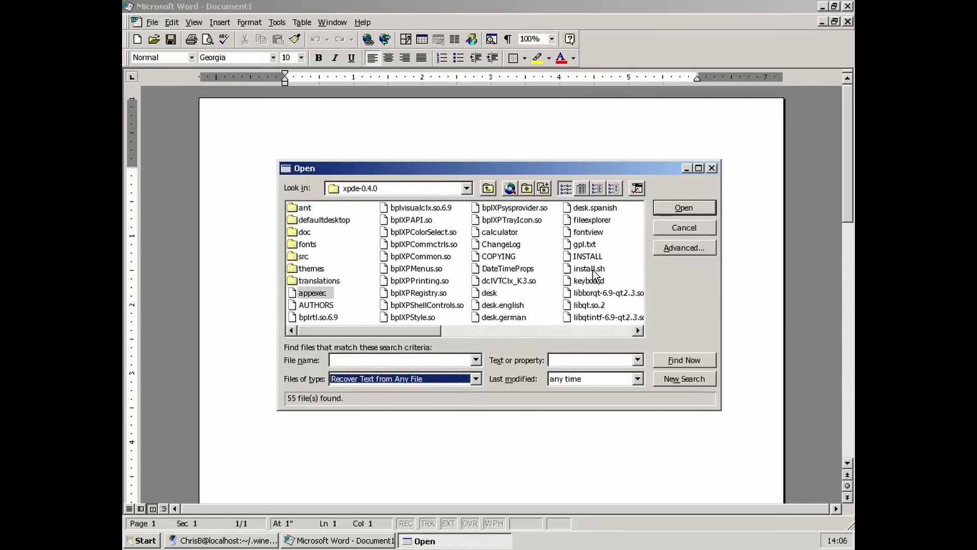
Open INSTALL from xpde-0.4.0 in Word 97 and scroll through to page two
double_click(587, 256)
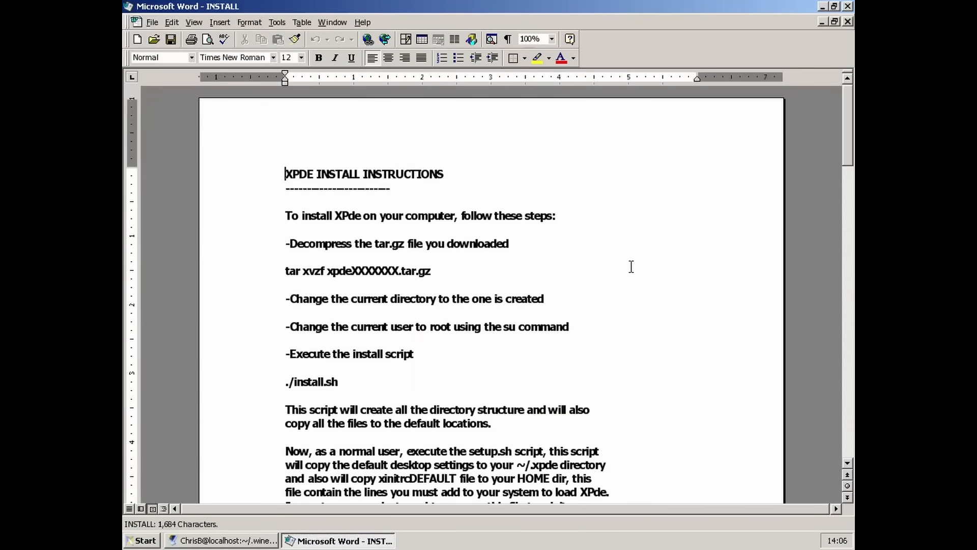
scroll("down", 3)
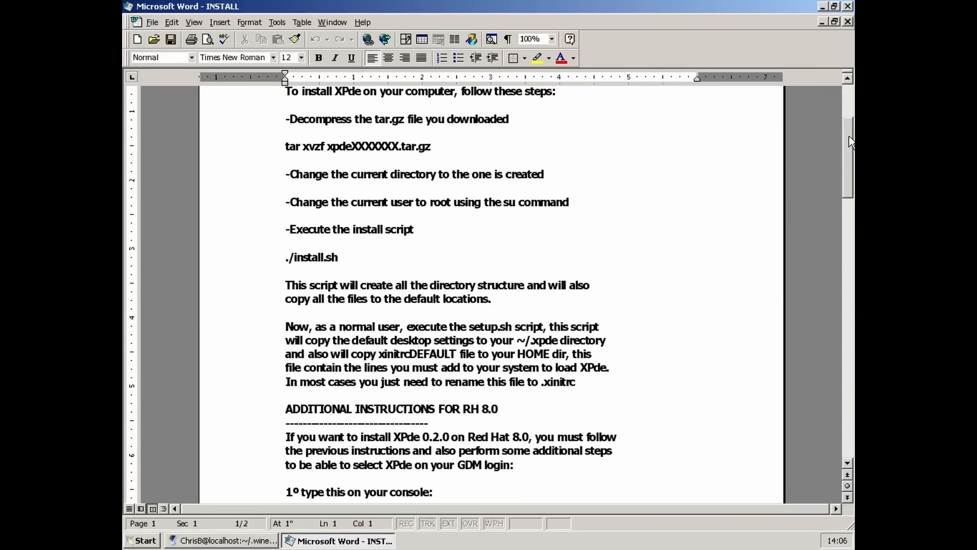
scroll("down", 3)
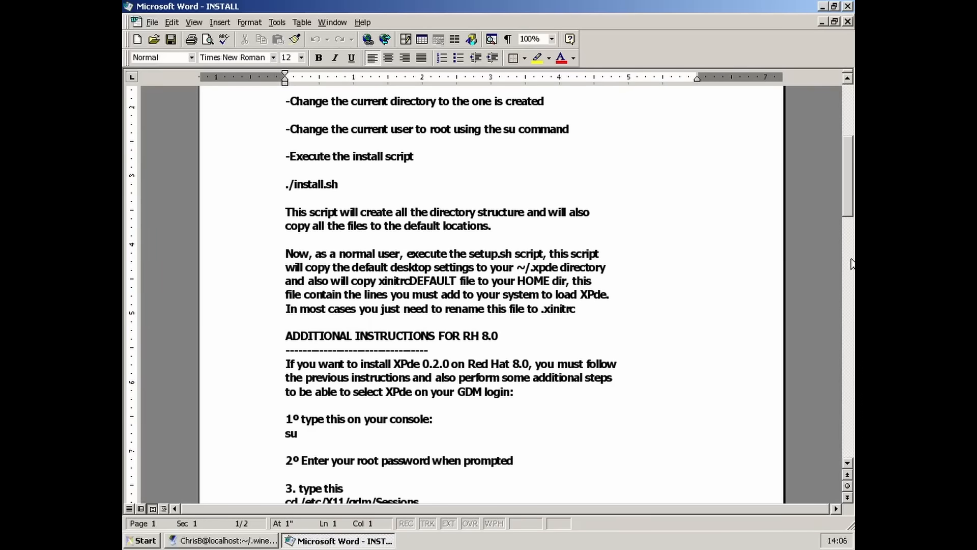
scroll("down", 3)
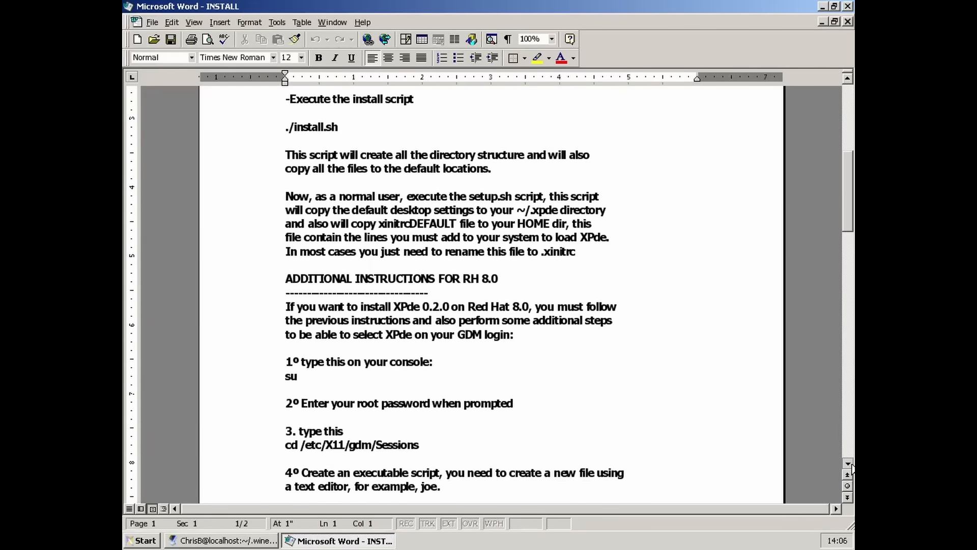
scroll("down", 3)
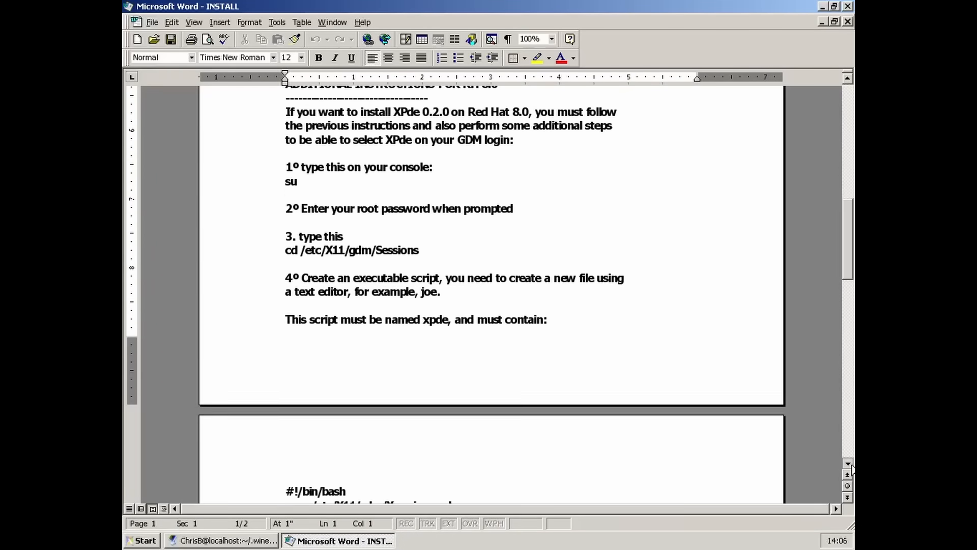
scroll("down", 3)
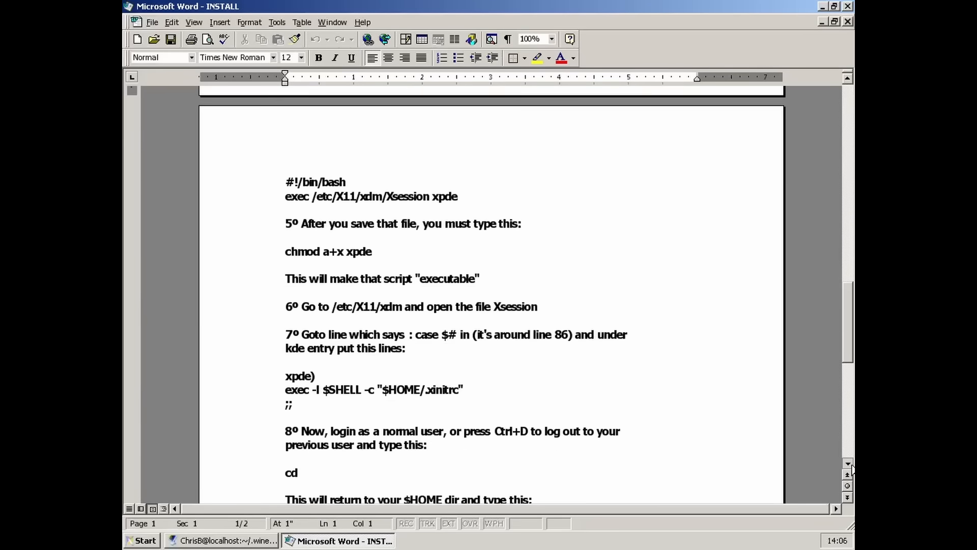
scroll("down", 3)
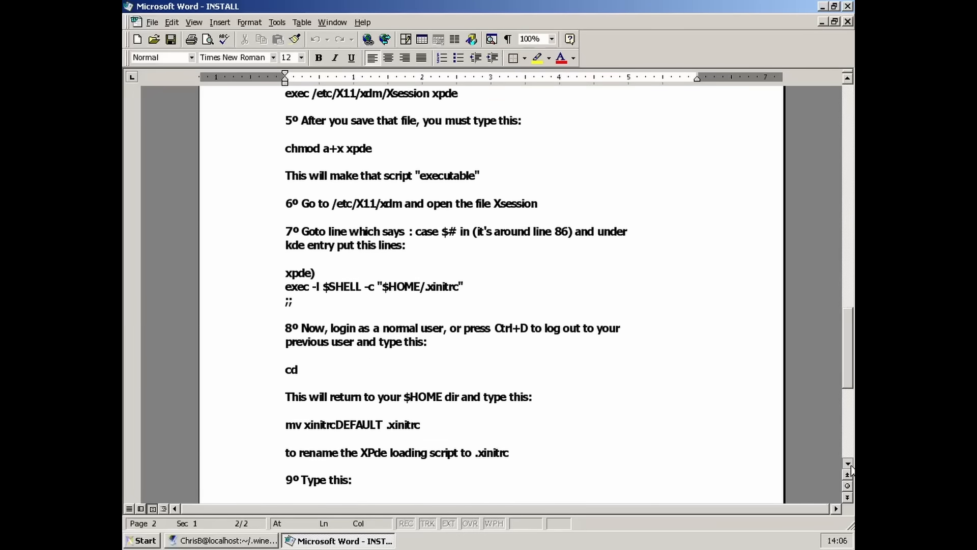
scroll("down", 3)
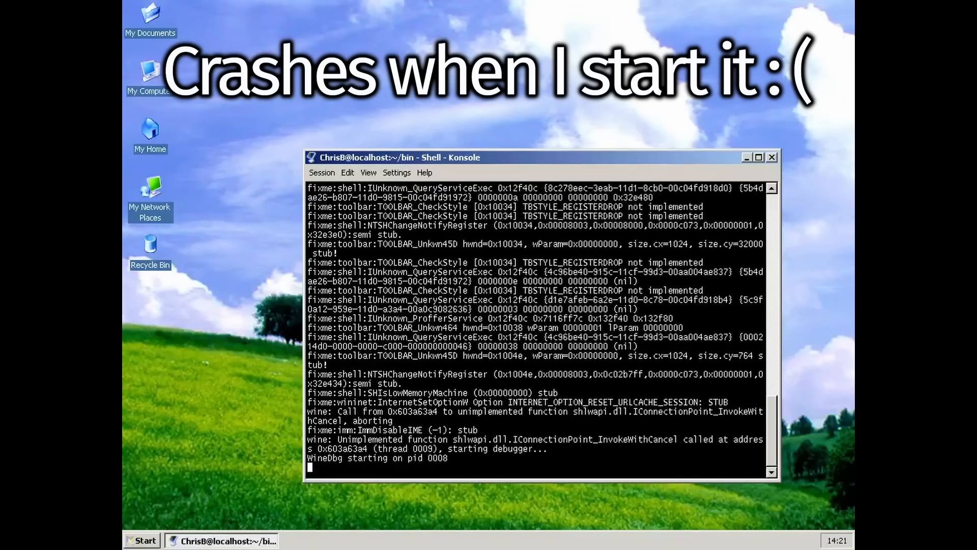
scroll("down", 3)
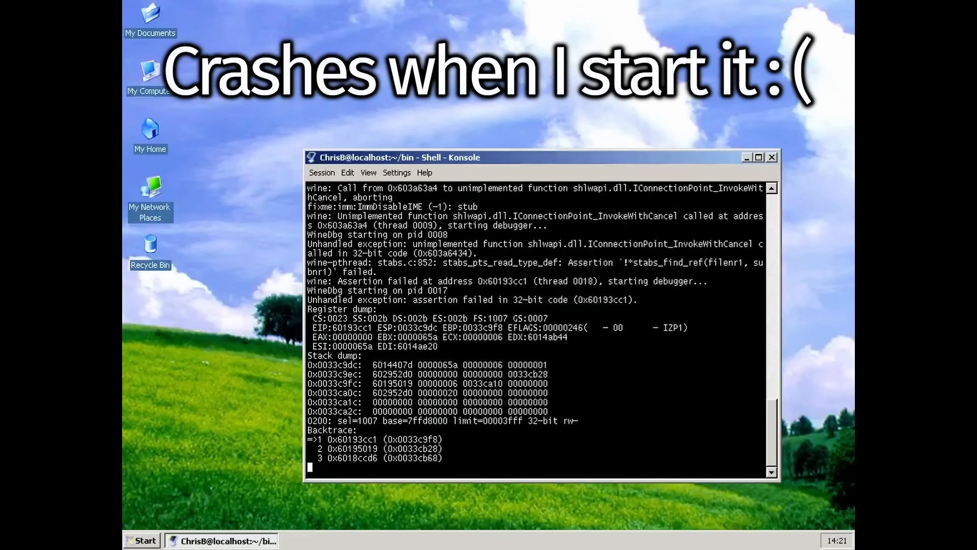
scroll("down", 3)
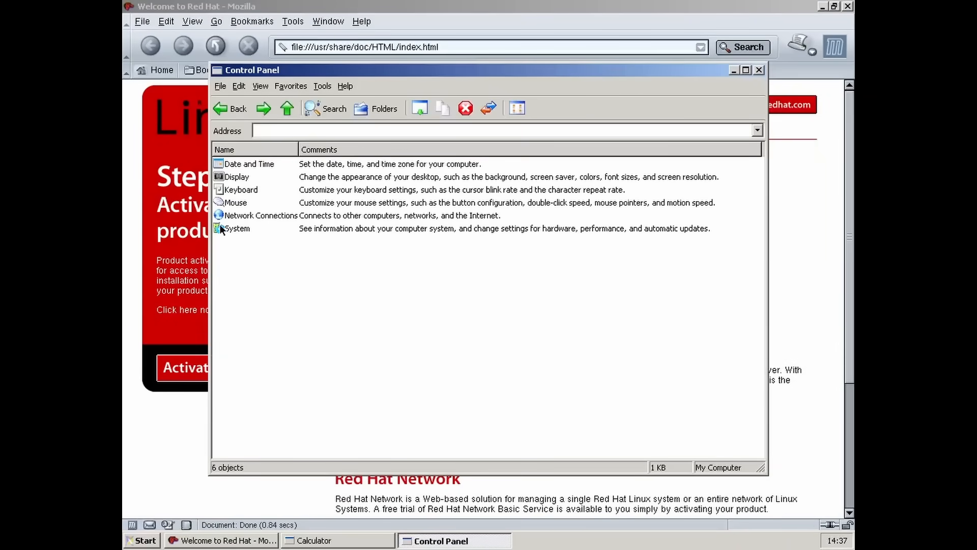
mouse_move(226, 191)
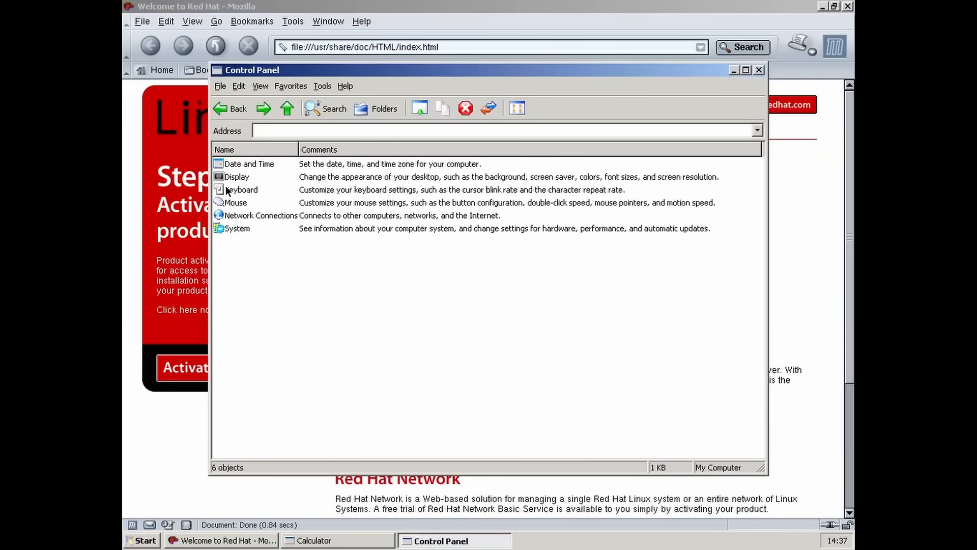
double_click(241, 189)
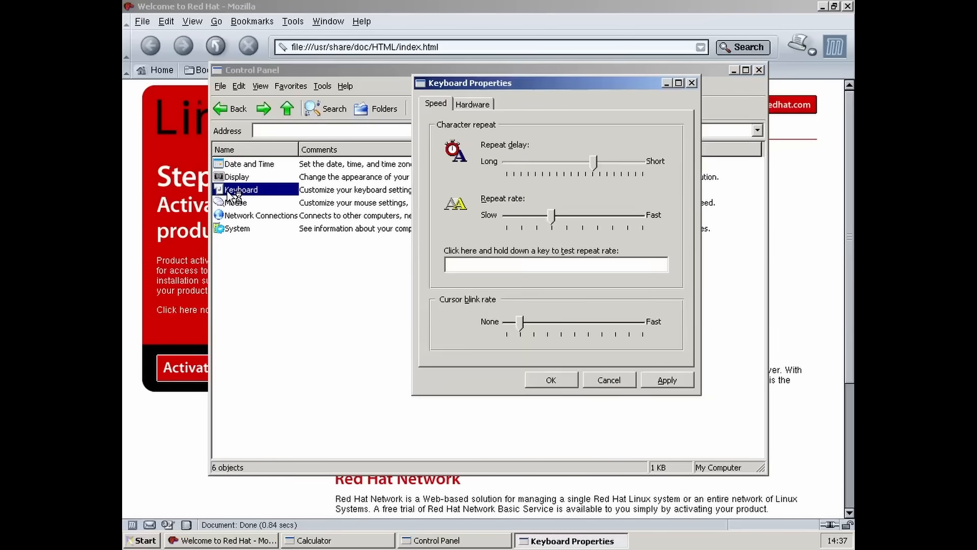
left_click(473, 103)
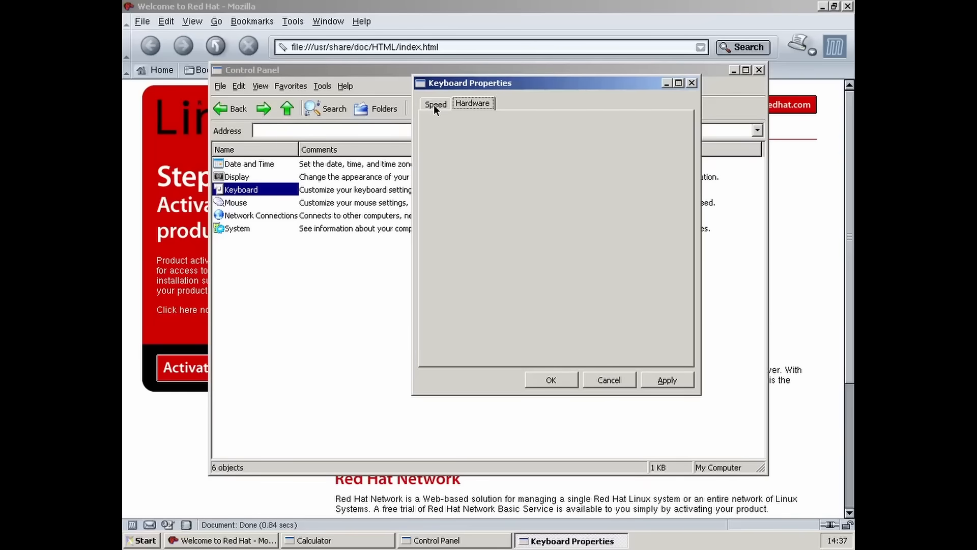
left_click(436, 103)
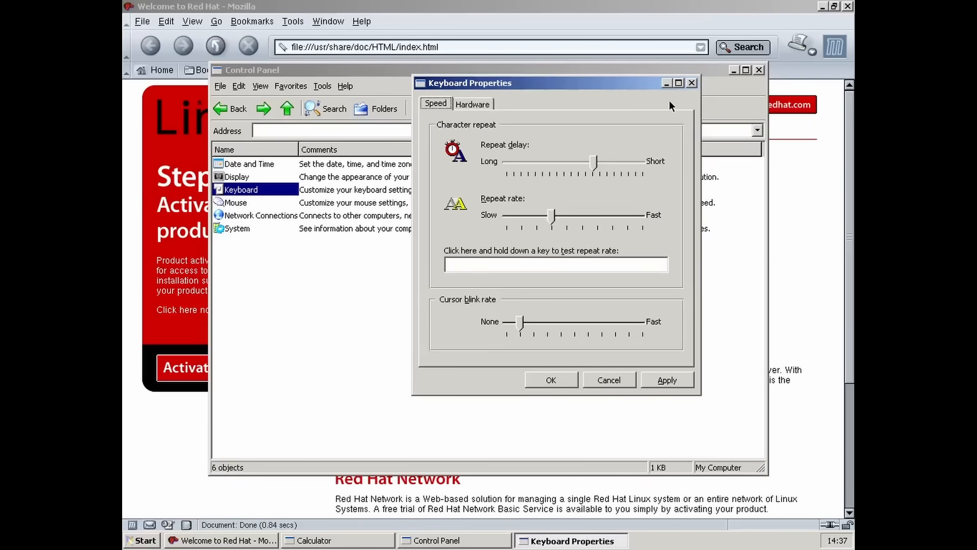
left_click(691, 83)
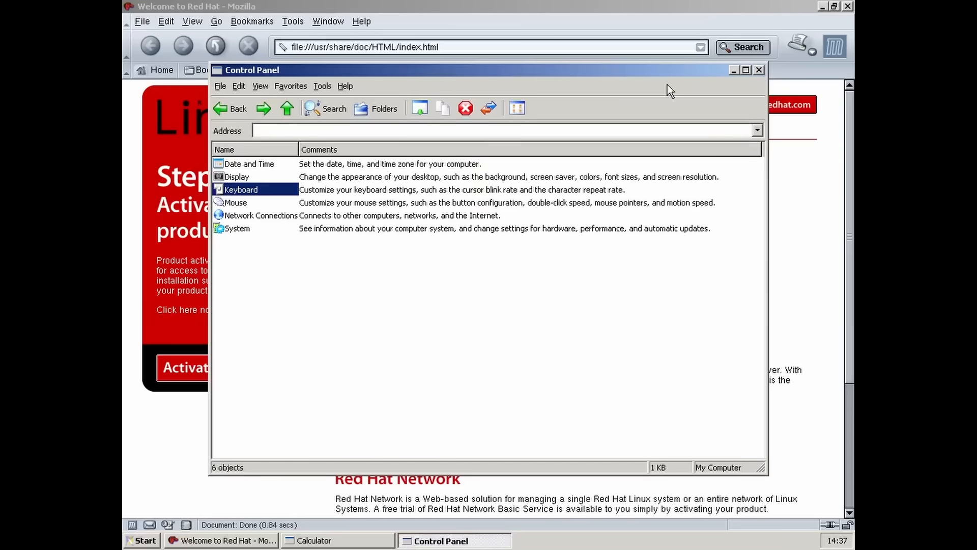
left_click(142, 541)
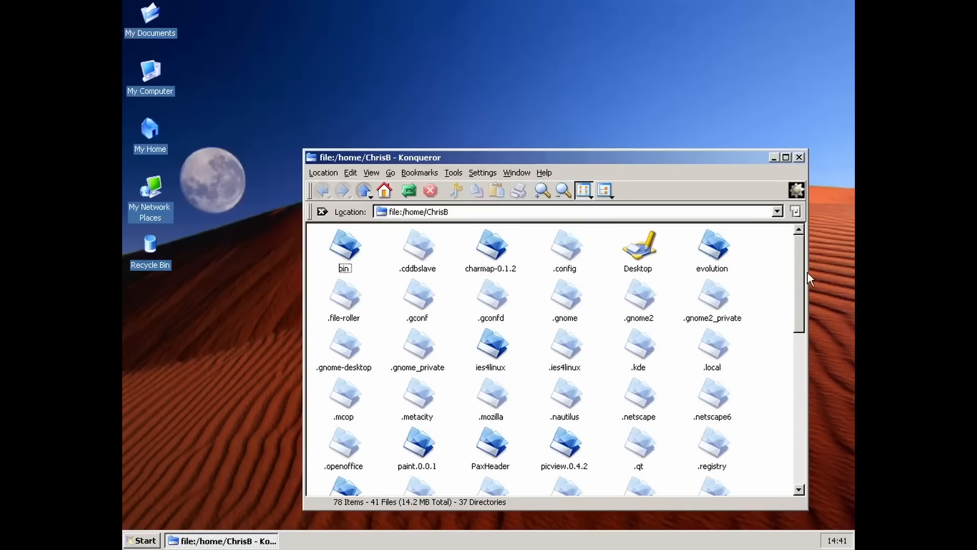
scroll("down", 3)
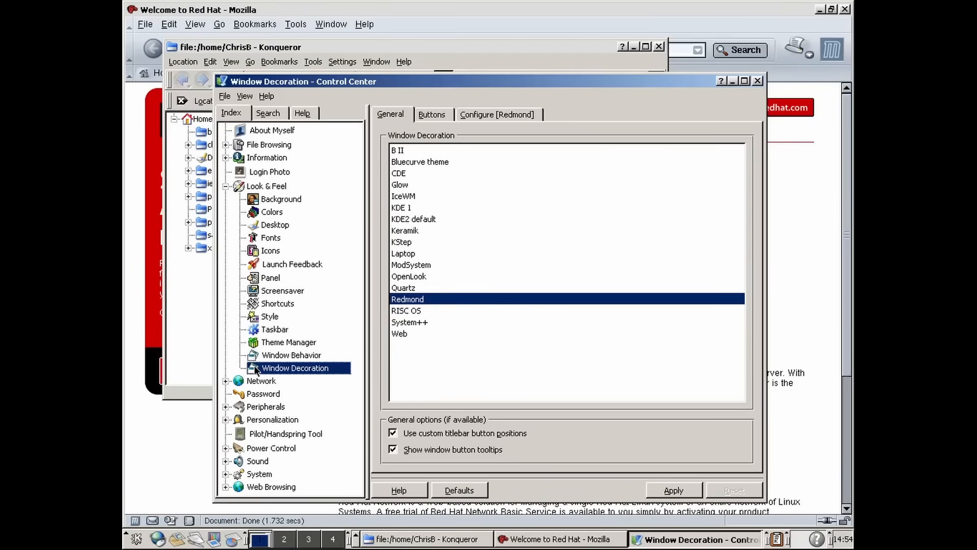
mouse_move(266, 222)
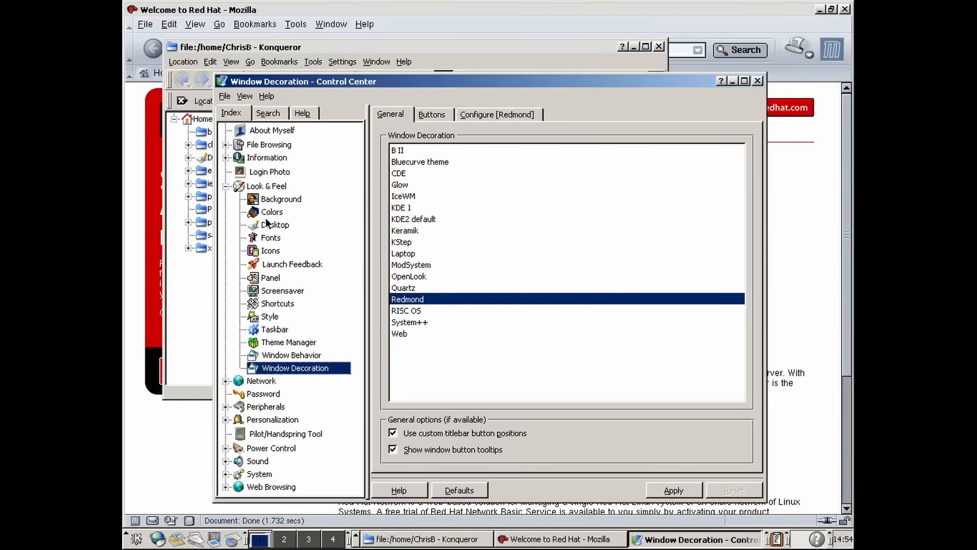
Apply the Redmond XP colour scheme under Look & Feel > Colors
left_click(271, 212)
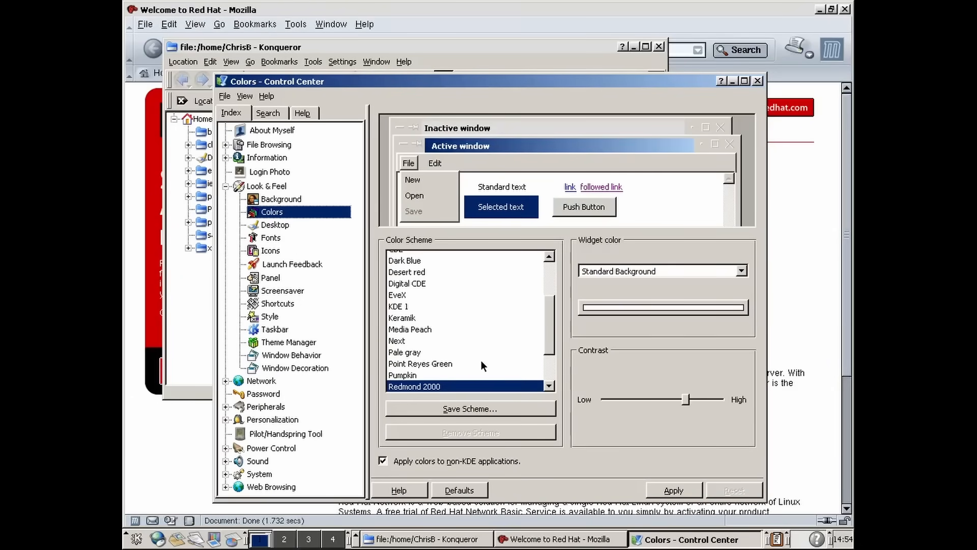
scroll("down", 3)
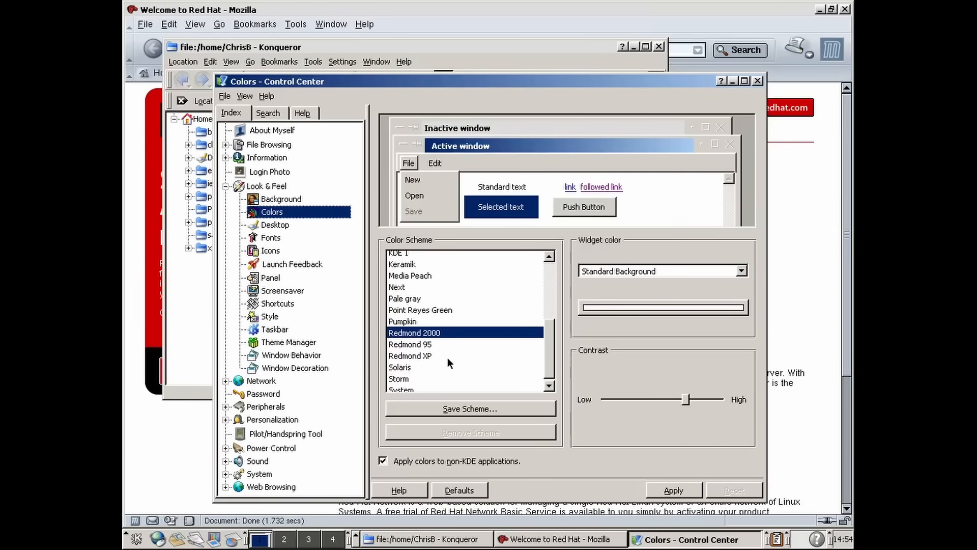
left_click(410, 355)
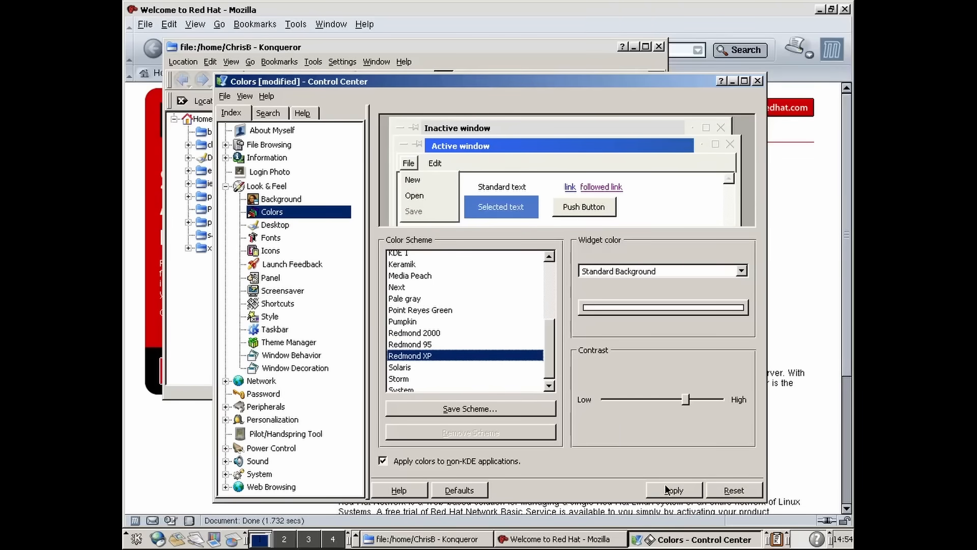
left_click(673, 489)
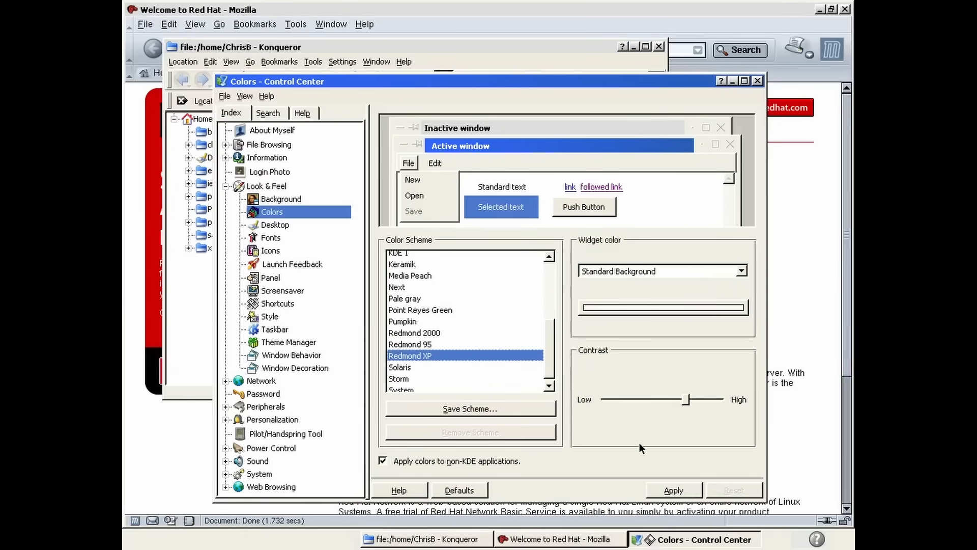
left_click(558, 539)
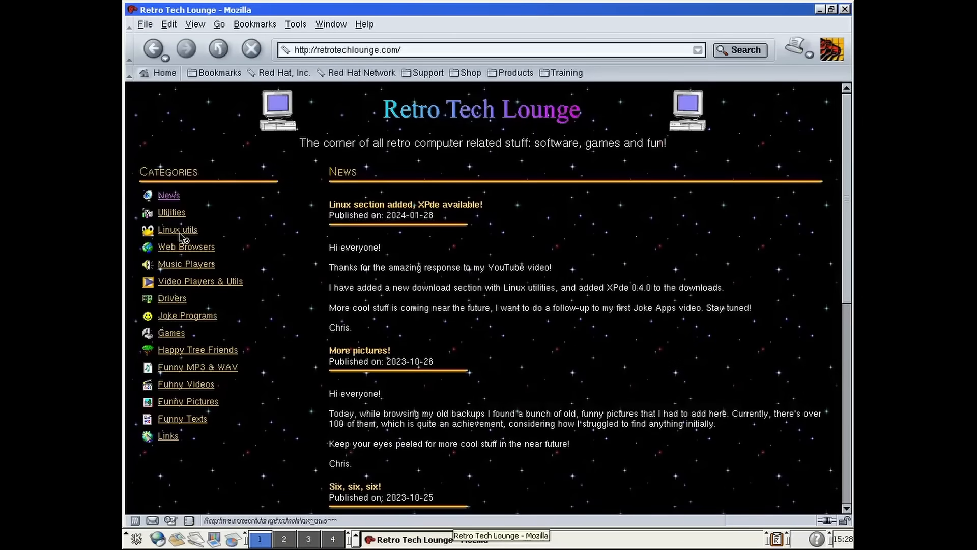
Save xpde-0.4.0-20030730.tar.gz from Retro Tech Lounge's Linux utils page to the Desktop
left_click(177, 230)
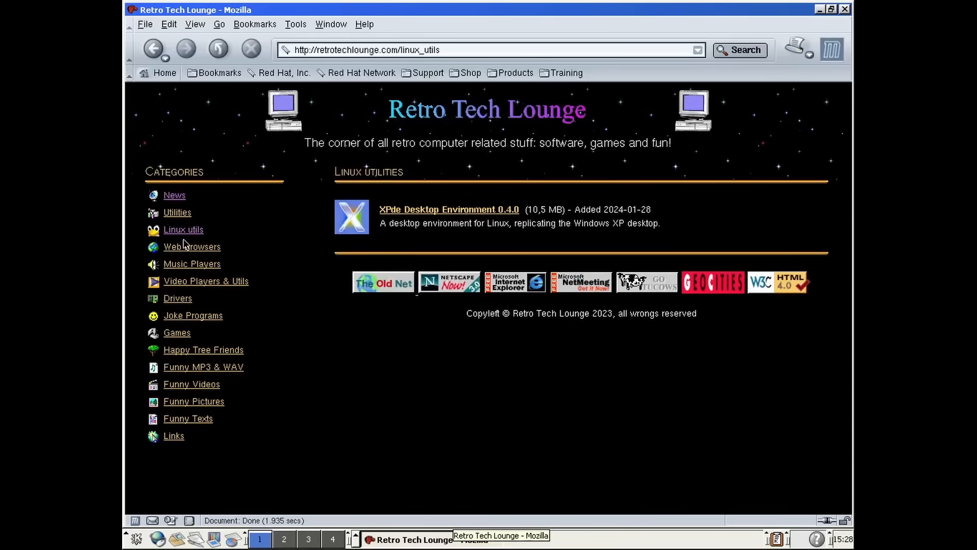
mouse_move(517, 210)
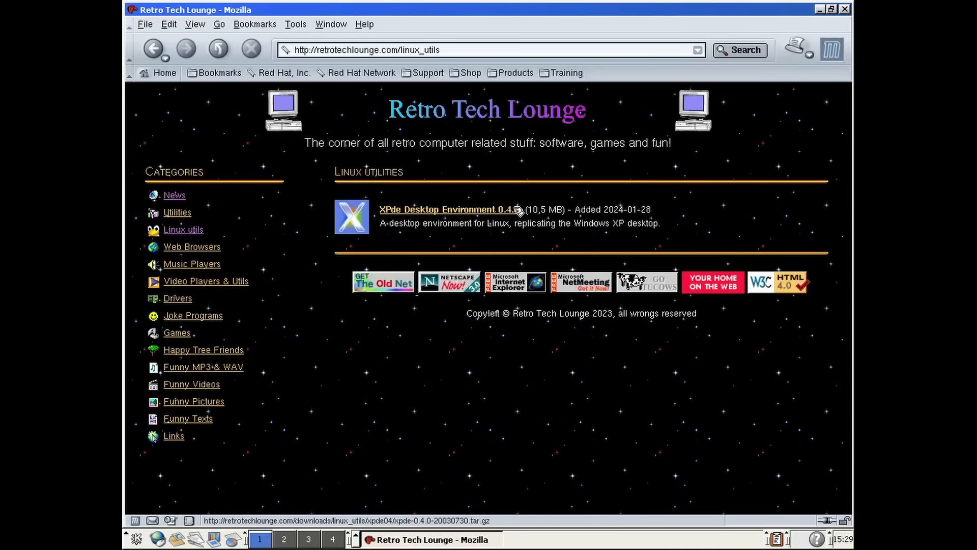
left_click(450, 208)
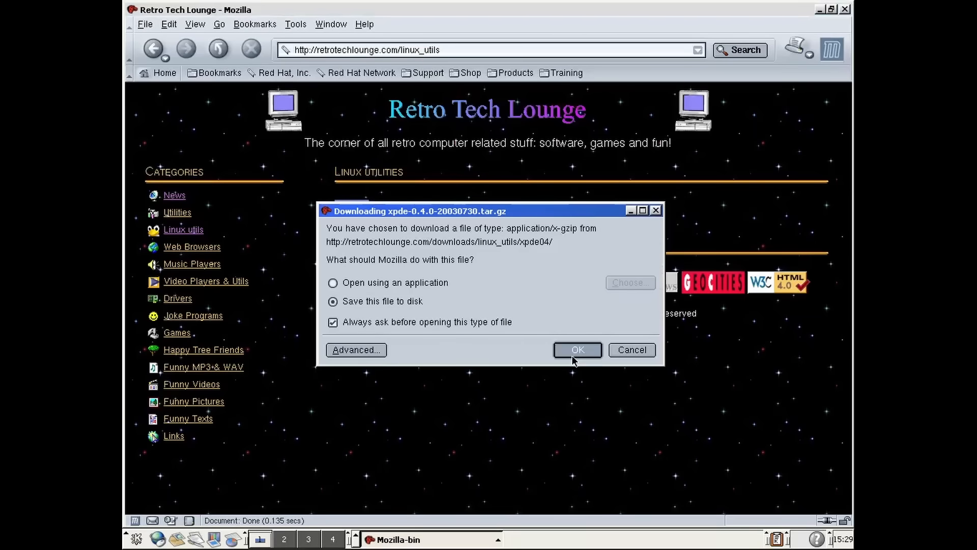
left_click(575, 349)
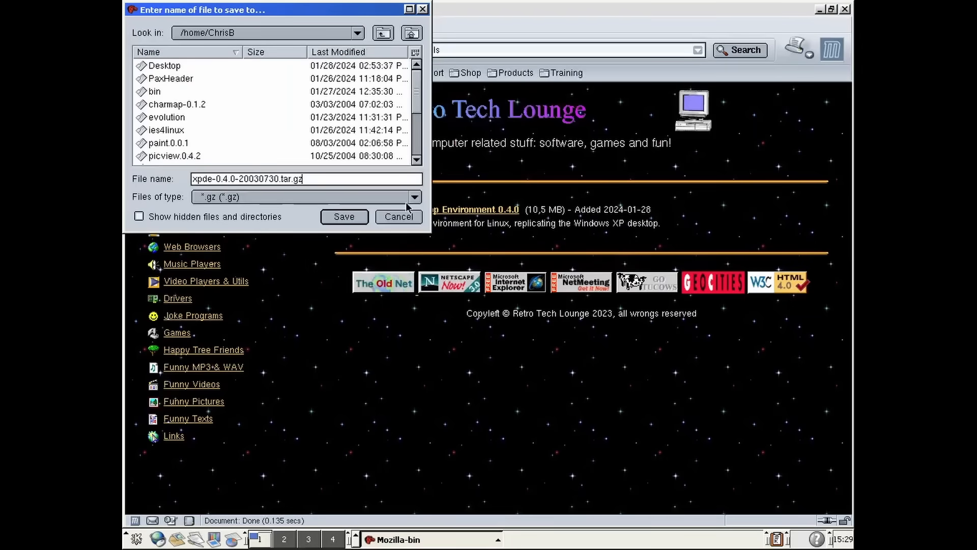
double_click(170, 65)
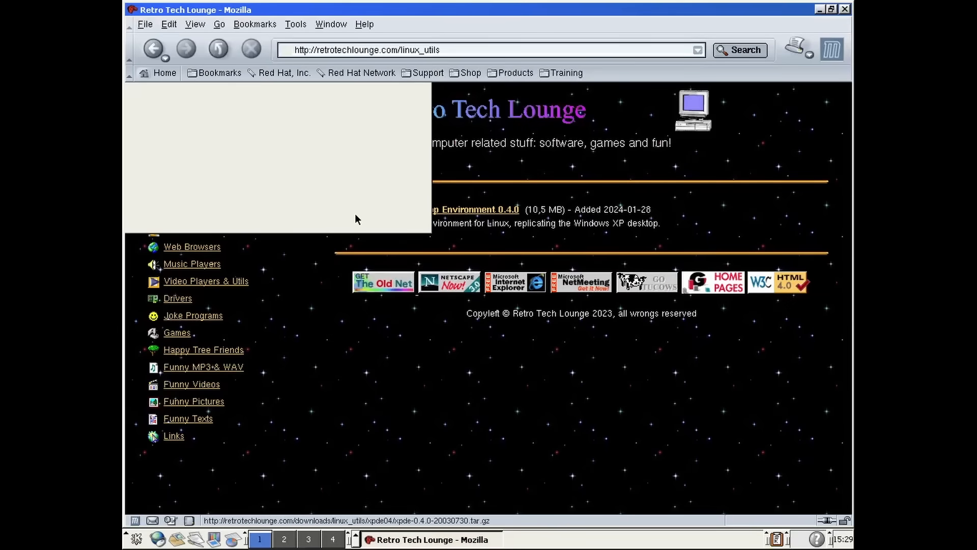
left_click(449, 209)
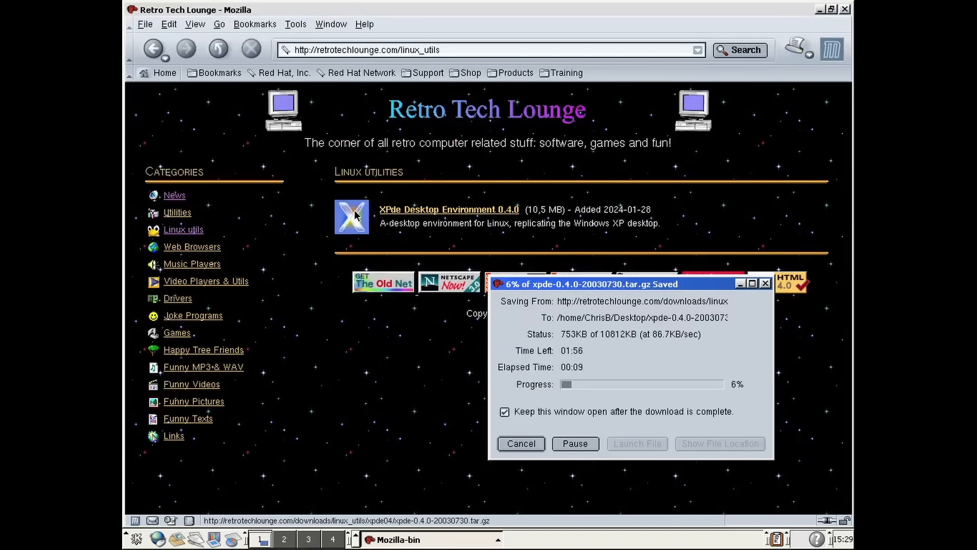